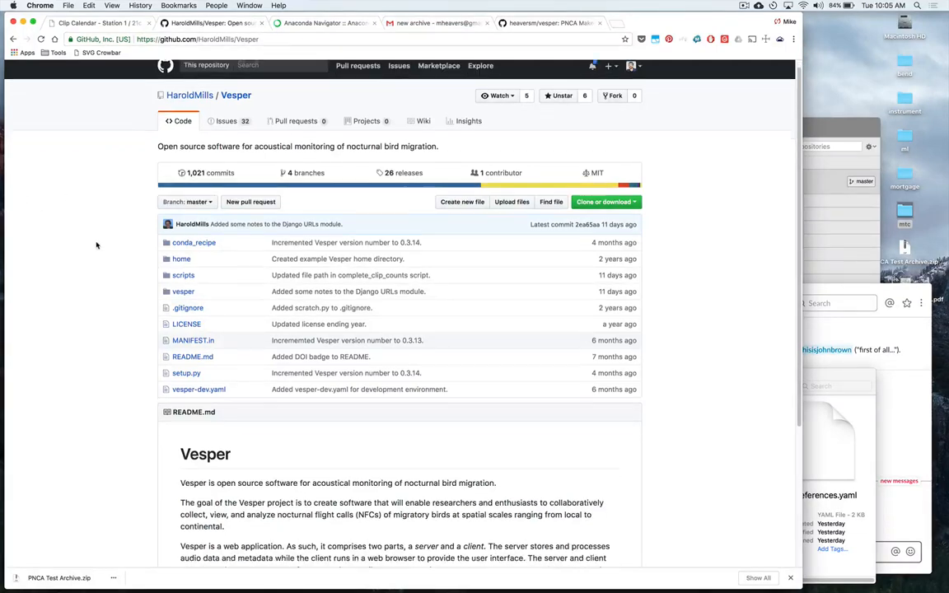
Step: Show the anaconda.org anaconda-navigator package page with its conda install command
scroll("down", 3)
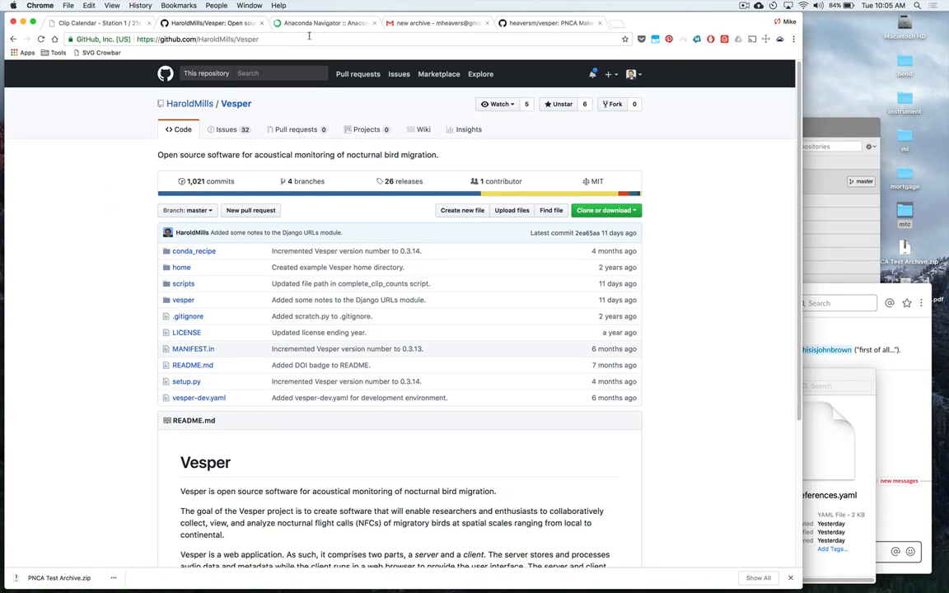
left_click(324, 22)
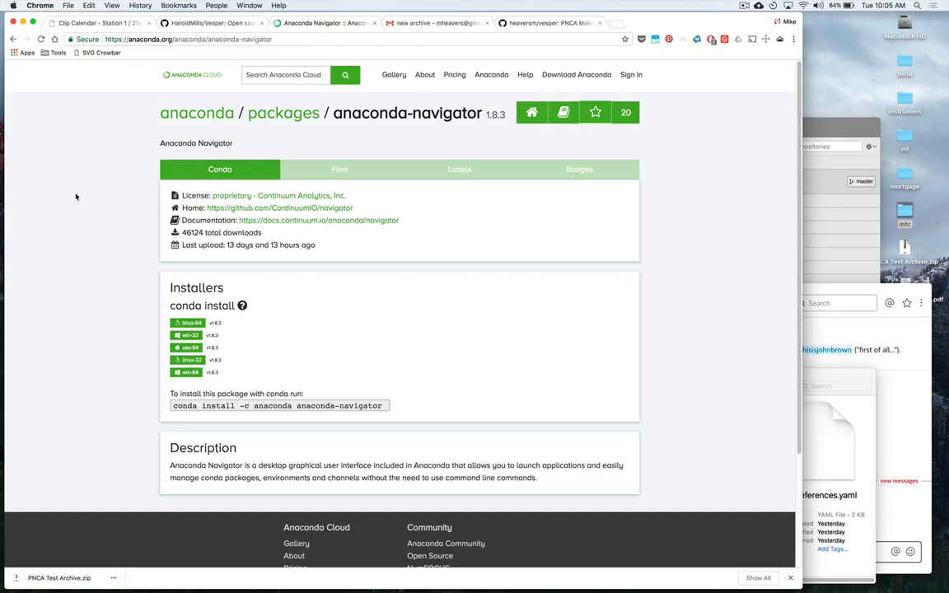
mouse_move(107, 198)
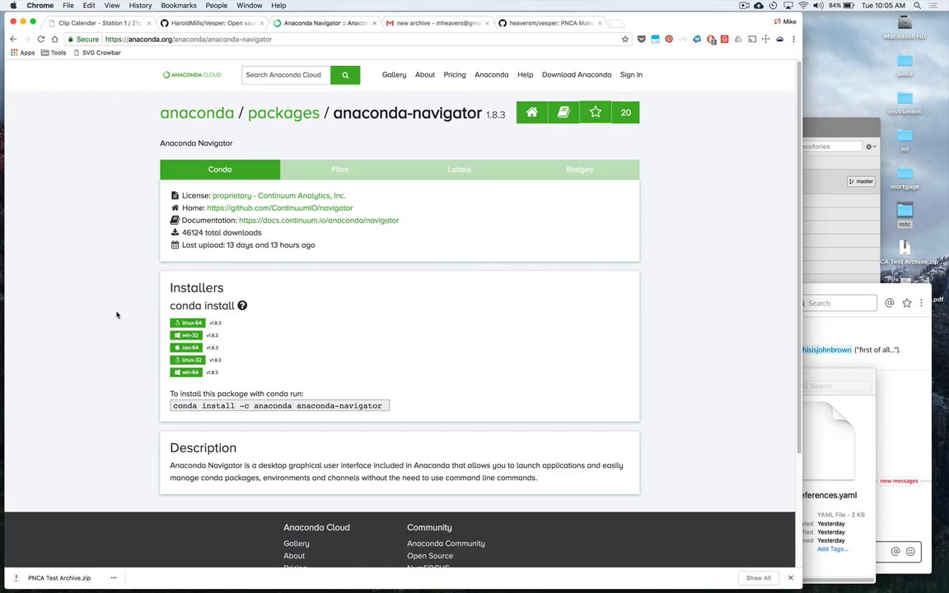
mouse_move(122, 314)
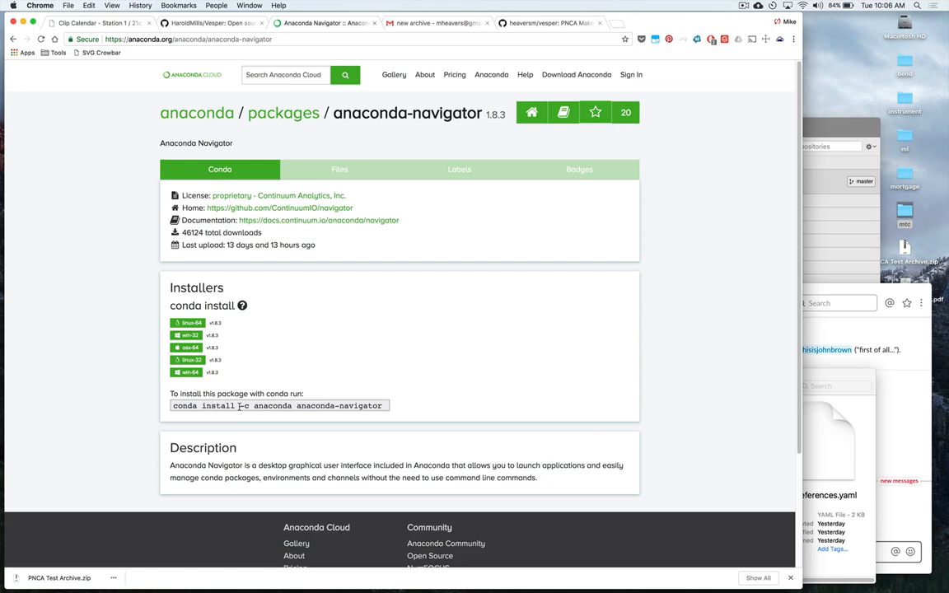
mouse_move(346, 284)
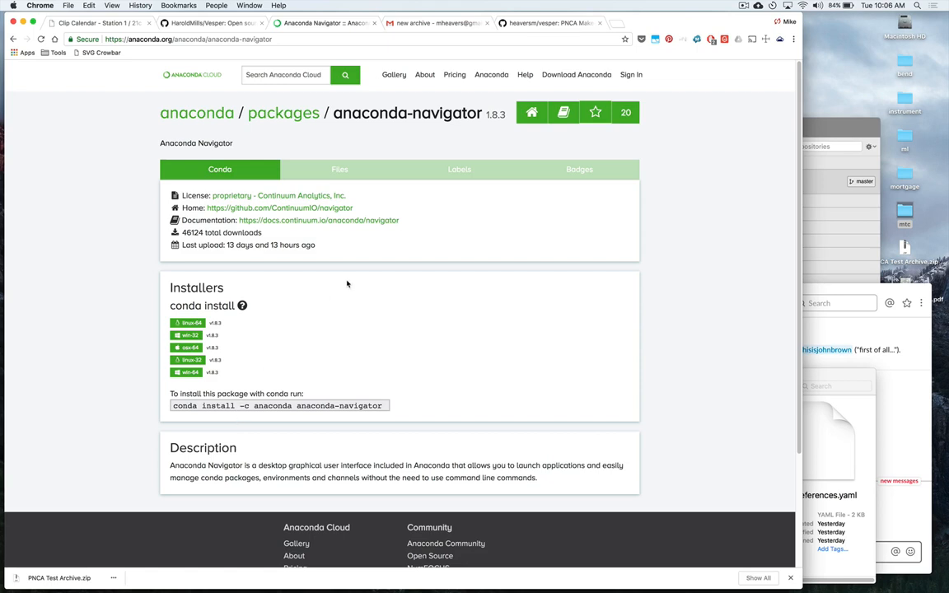
type("android File Transfer")
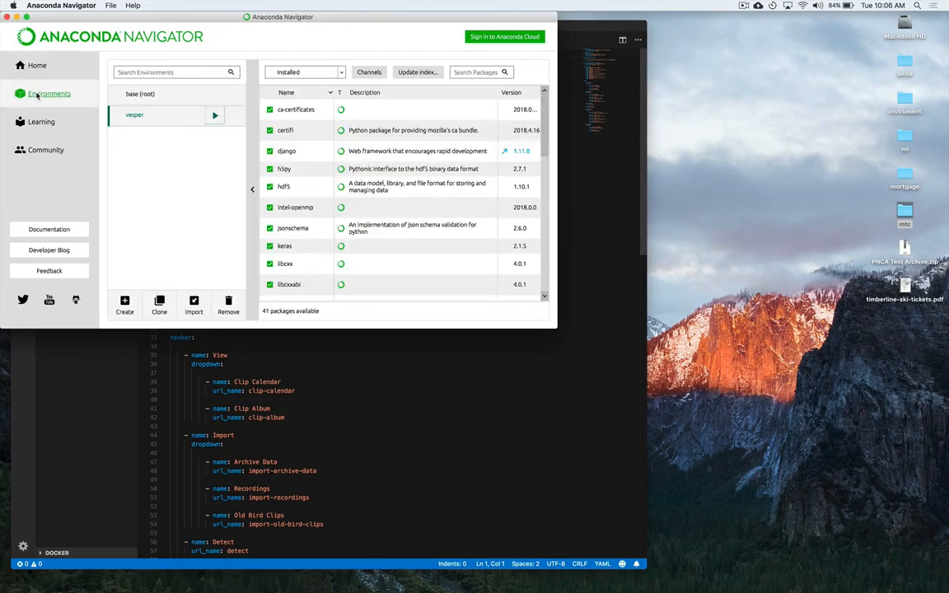
mouse_move(127, 245)
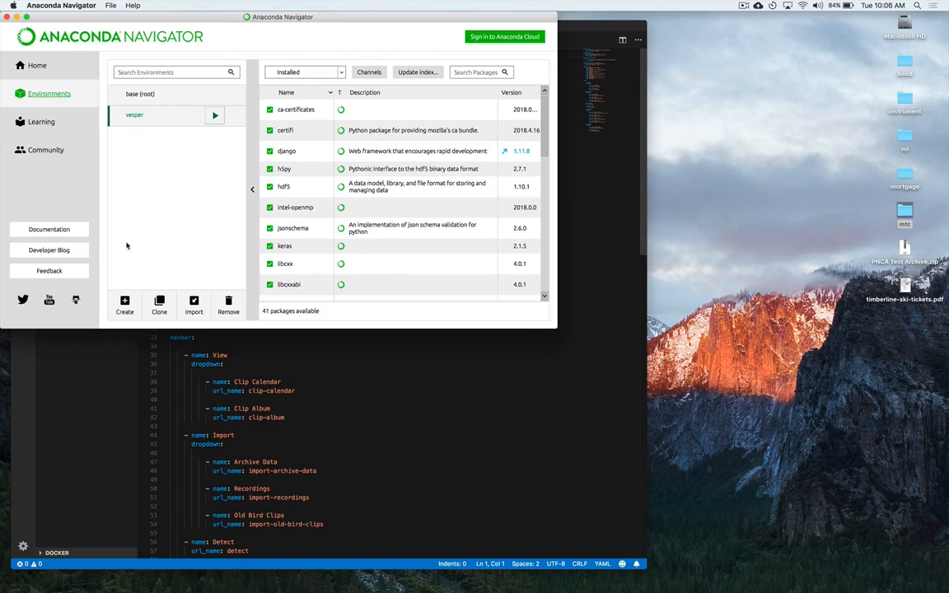
Step: Start and cancel a new 'vesper' environment, then show the vesper environment's launch options
left_click(125, 305)
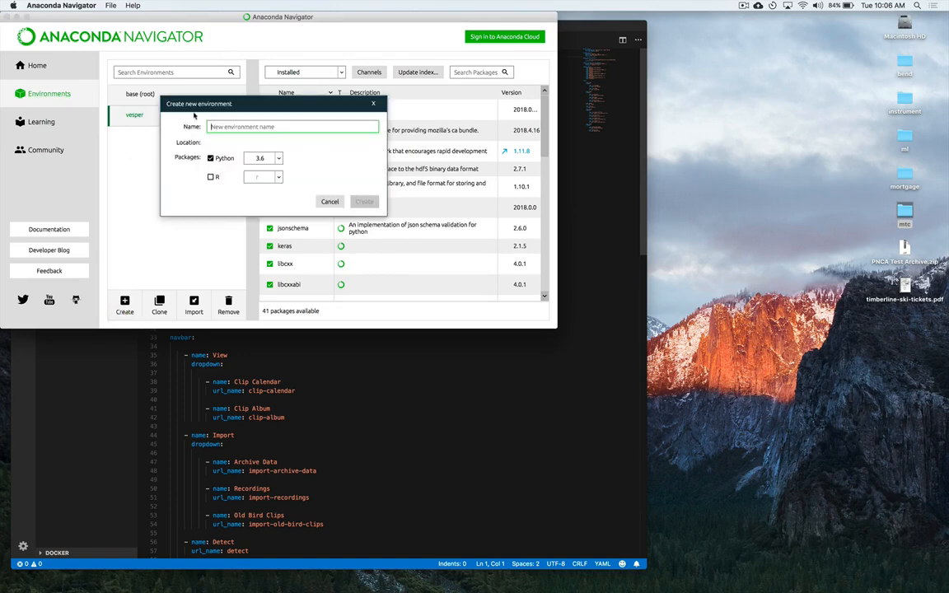
type("vesper")
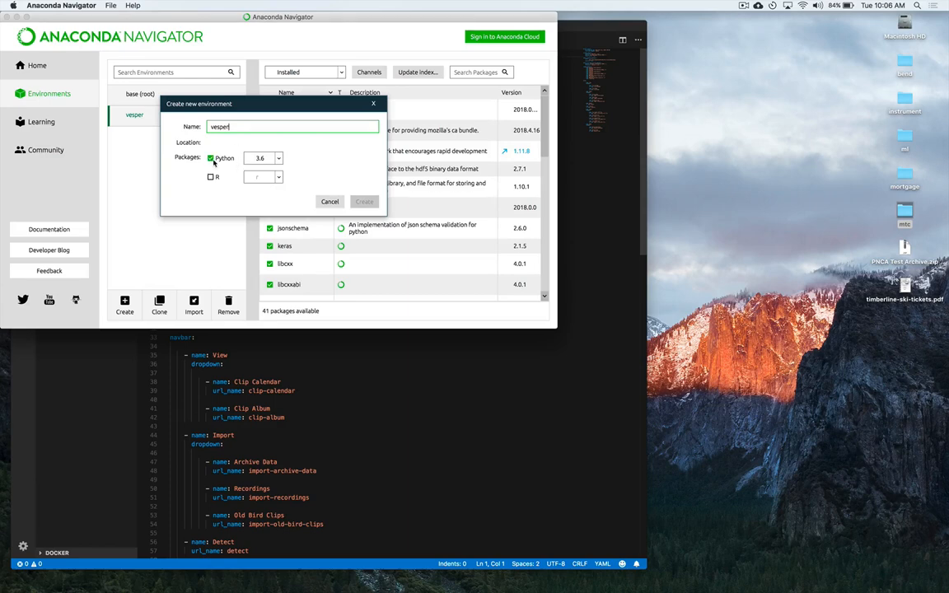
left_click(279, 157)
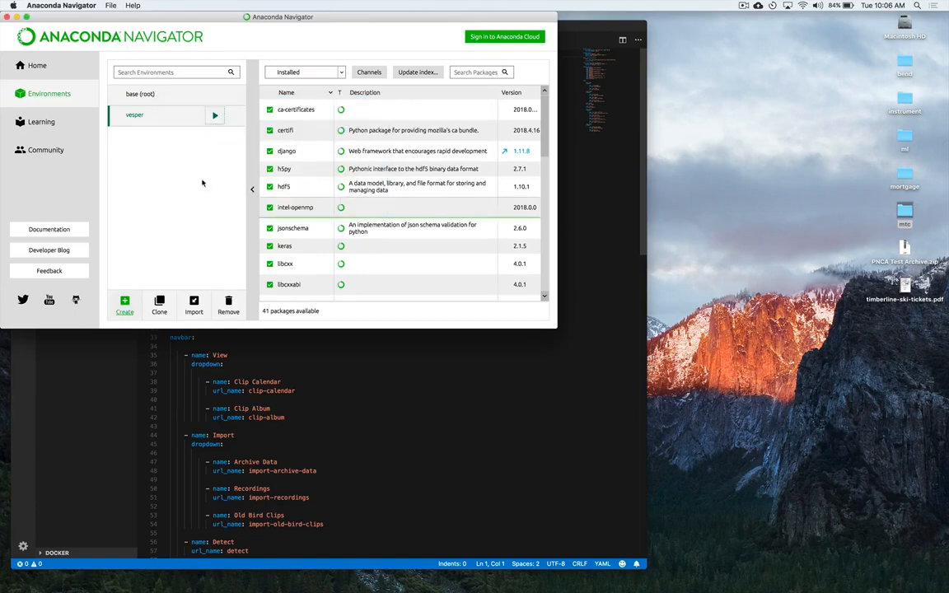
mouse_move(412, 170)
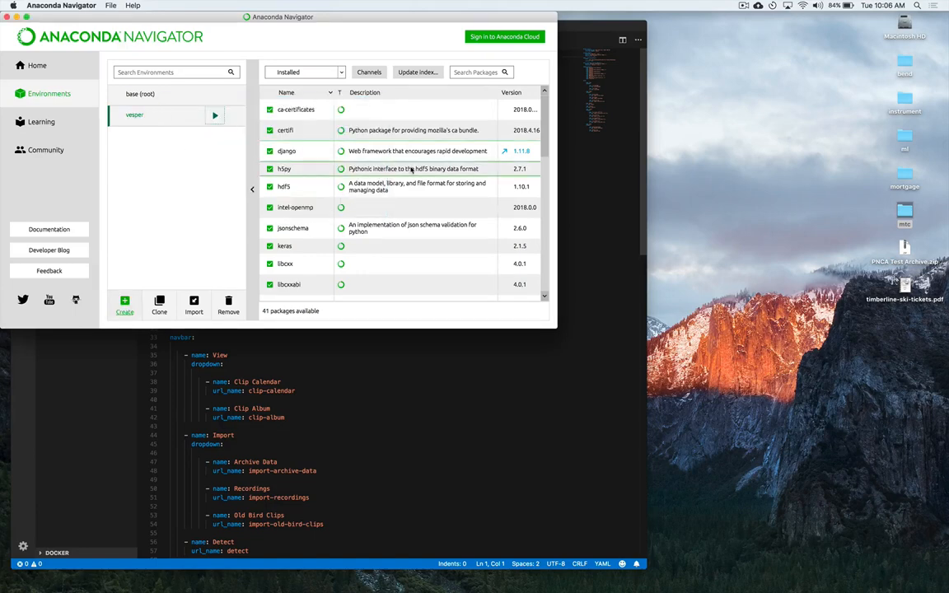
scroll("down", 3)
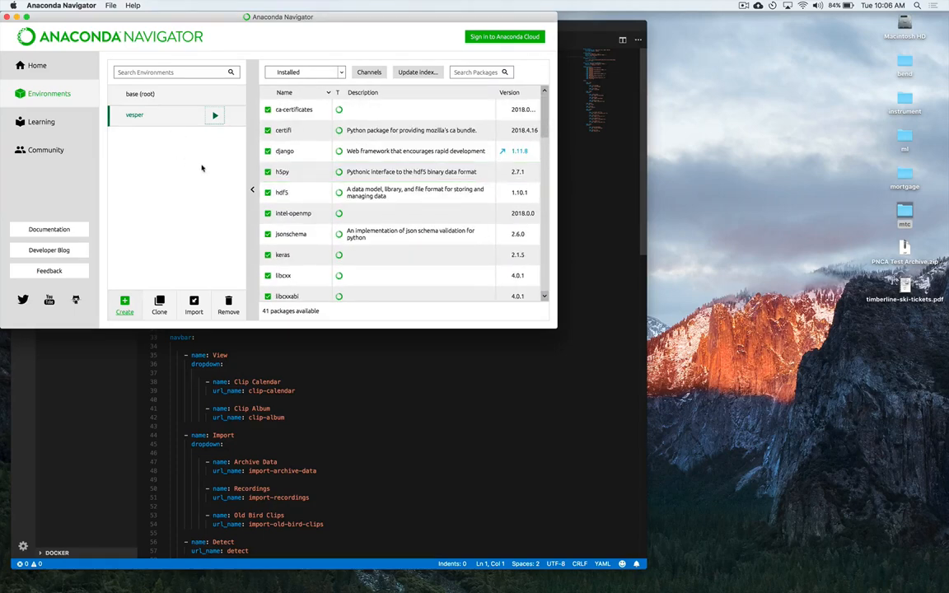
left_click(214, 115)
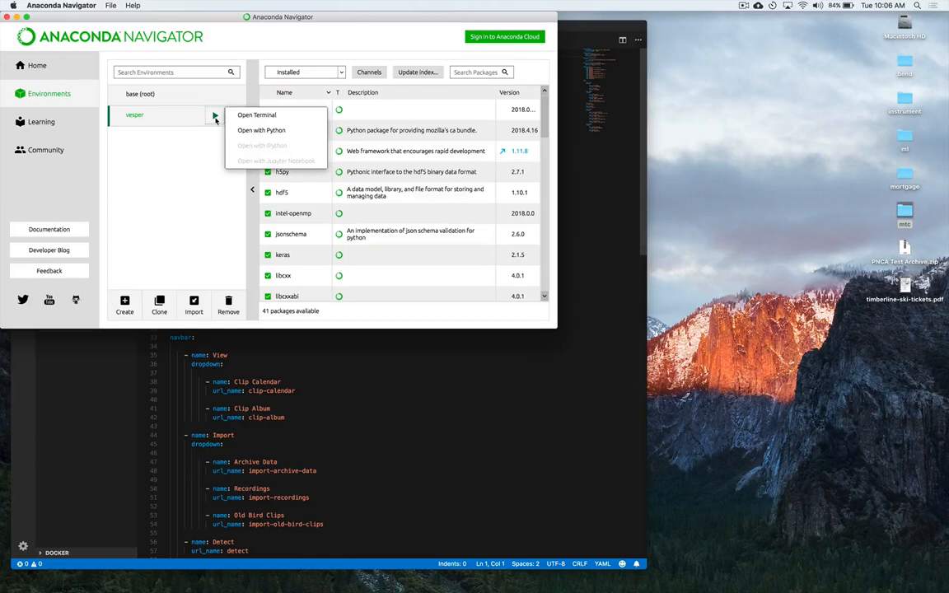
Step: Open a Terminal with the vesper conda environment activated
left_click(256, 115)
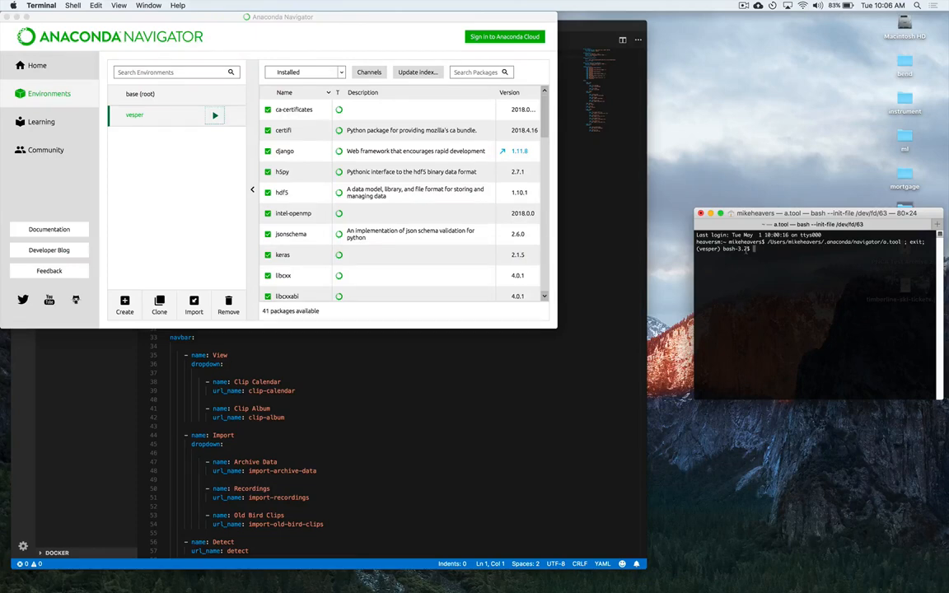
mouse_move(393, 403)
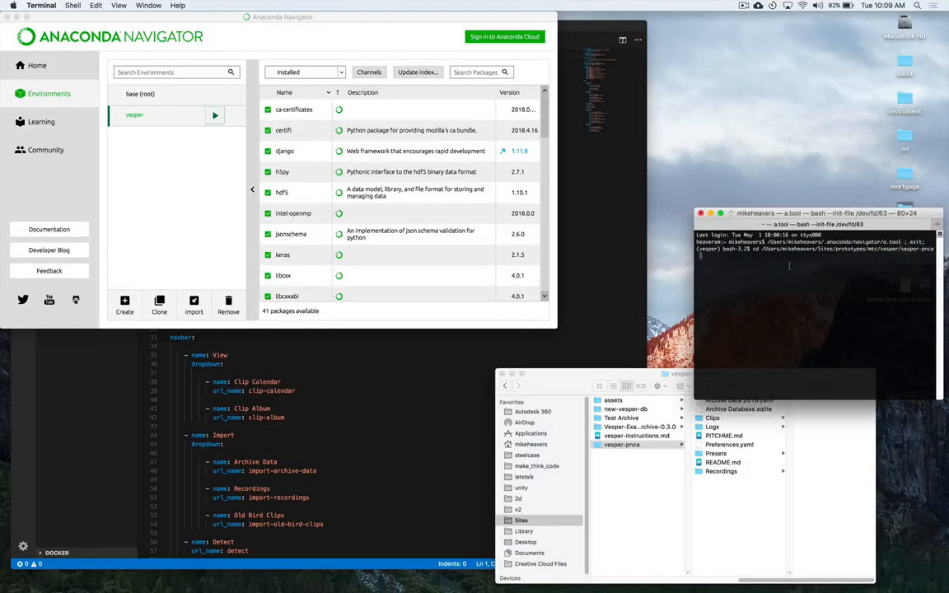
Step: Confirm the working directory with pwd and list the vesper-pnca folder contents with ls
type("per) bash-3.2$ p")
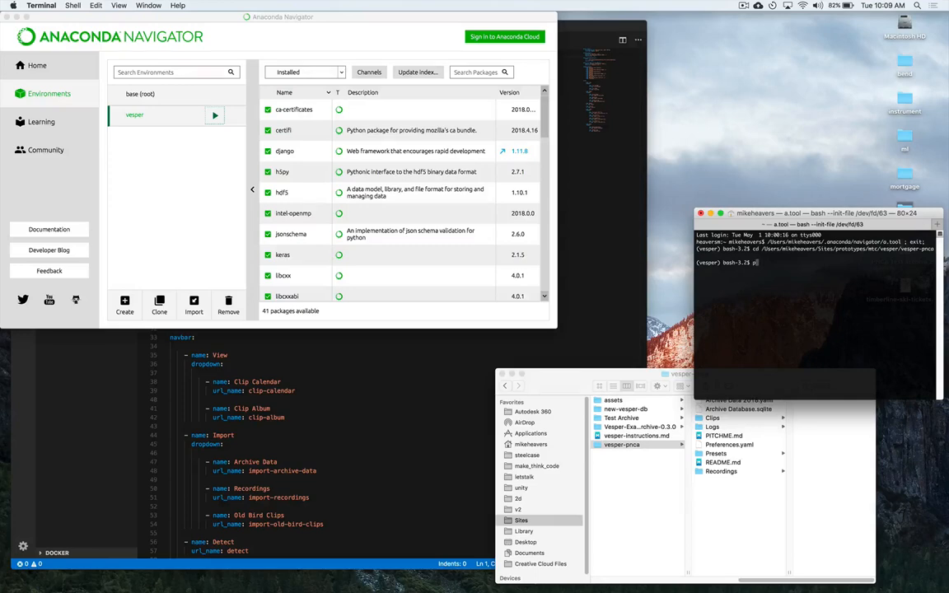
type("ls")
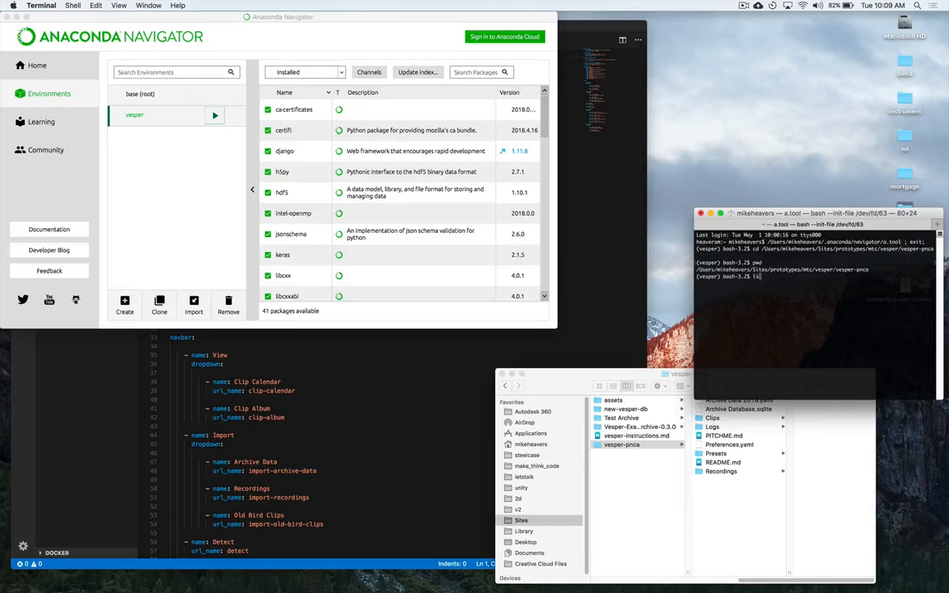
key("Return")
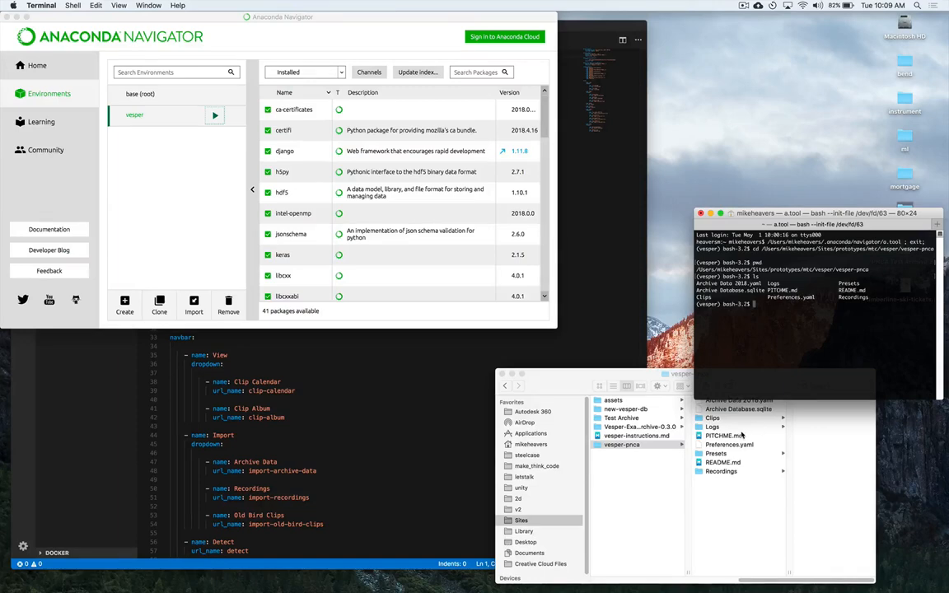
mouse_move(743, 501)
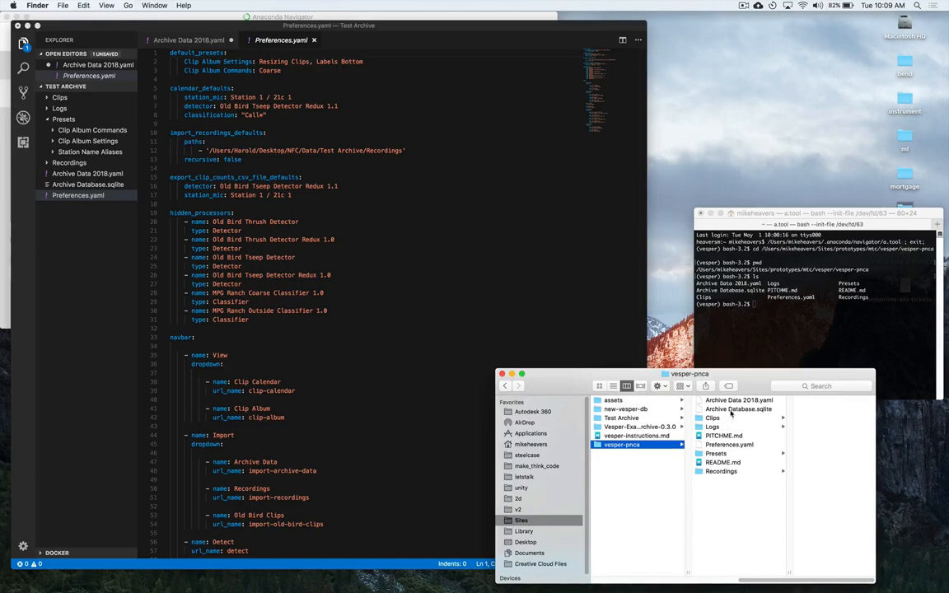
Step: Inspect the archive's Archive Database.sqlite file, Clips folder and Logs folder
left_click(738, 409)
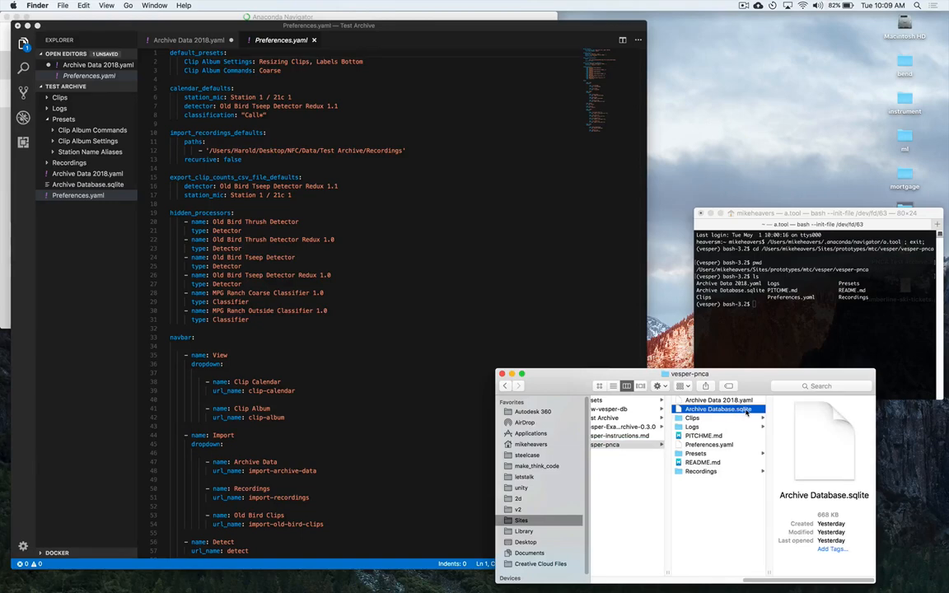
left_click(692, 417)
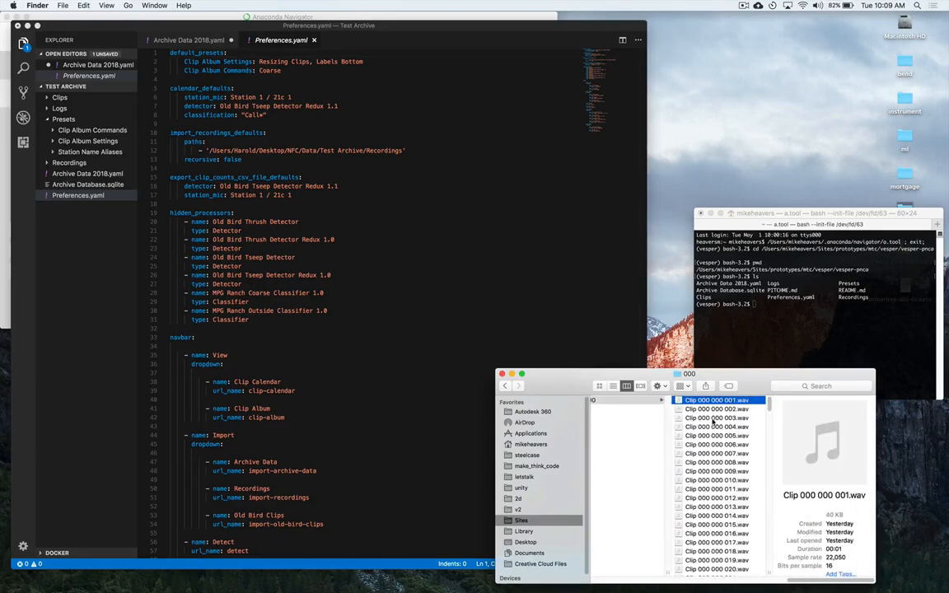
scroll("down", 3)
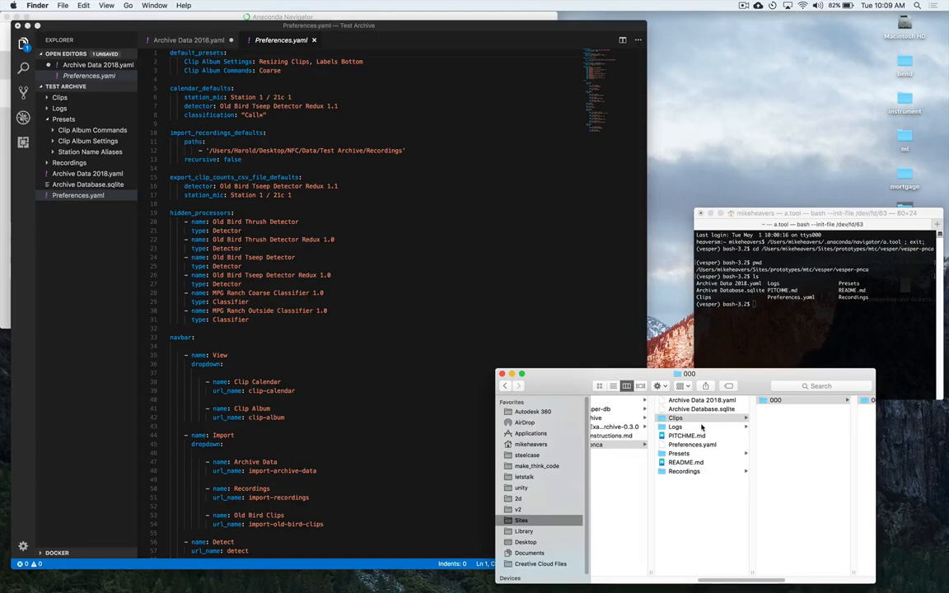
left_click(675, 426)
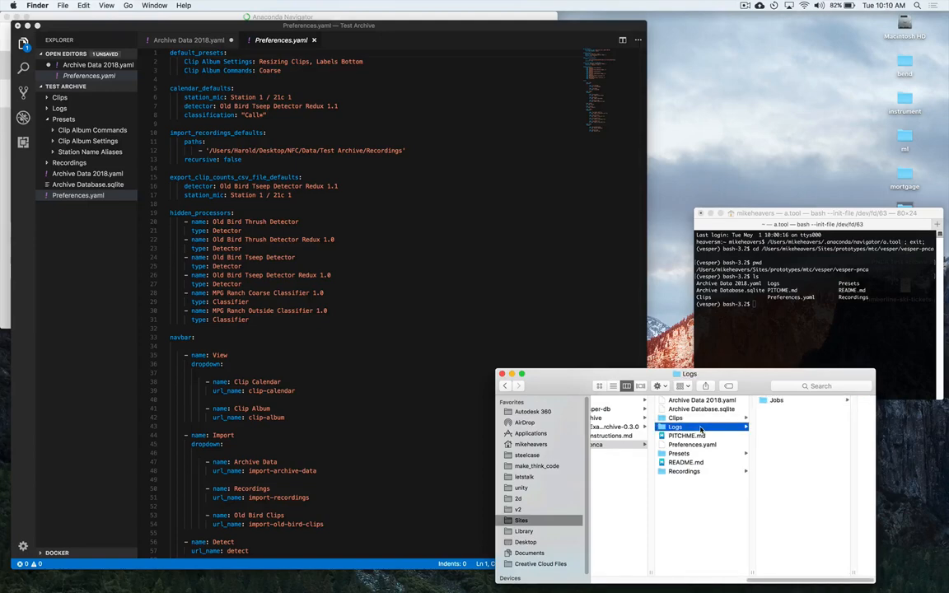
Step: Browse the Presets folder's clip album settings and station name aliases presets
left_click(693, 444)
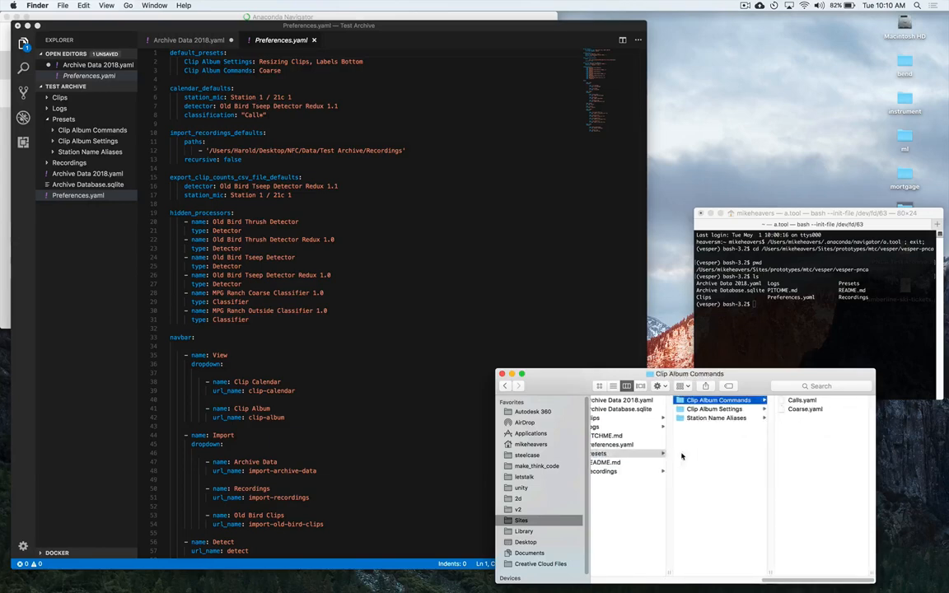
left_click(714, 409)
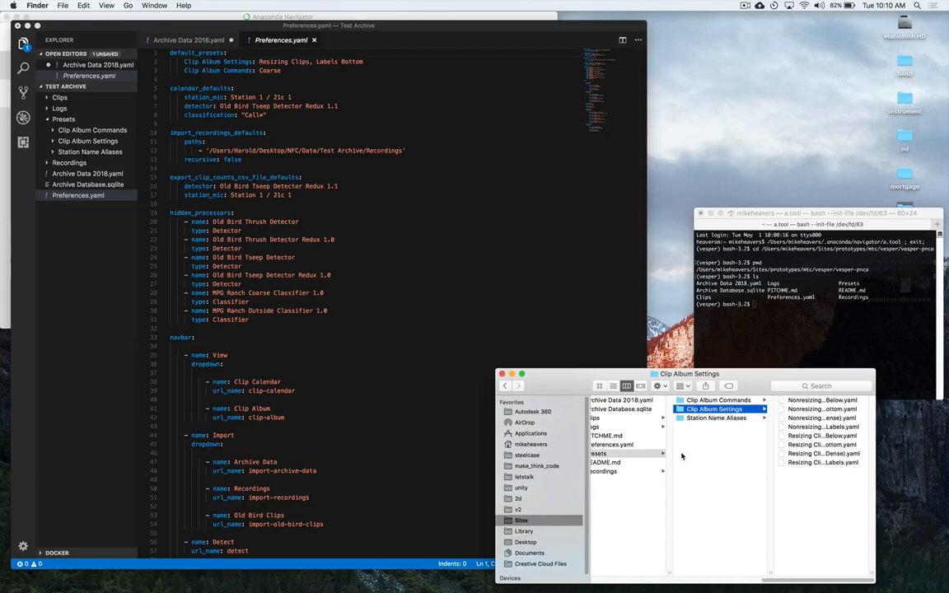
left_click(716, 418)
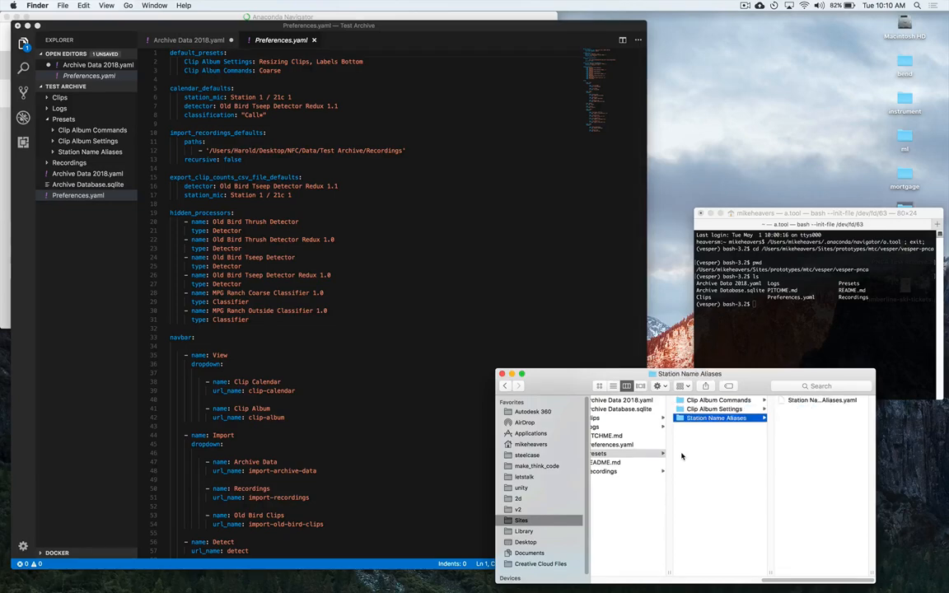
left_click(615, 453)
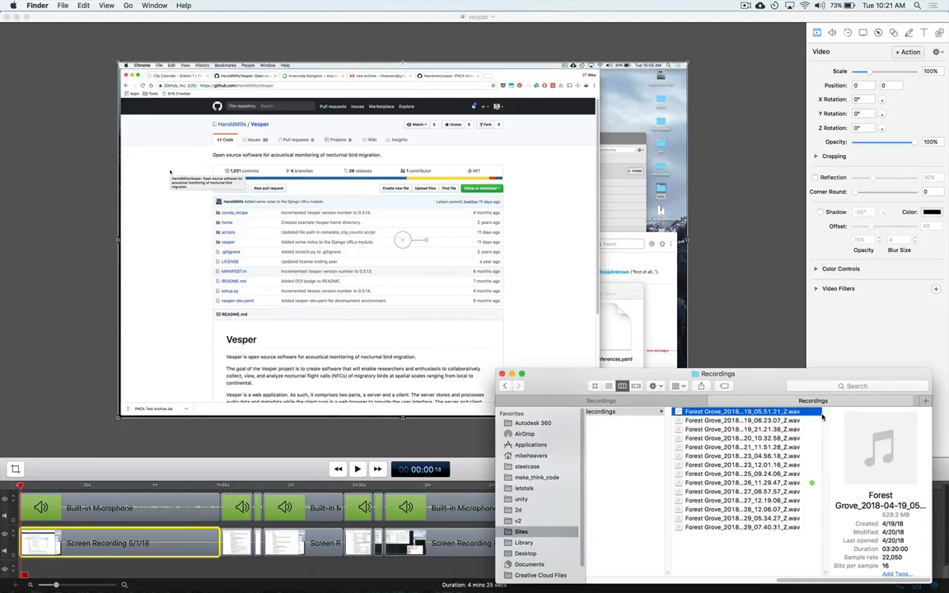
mouse_move(612, 270)
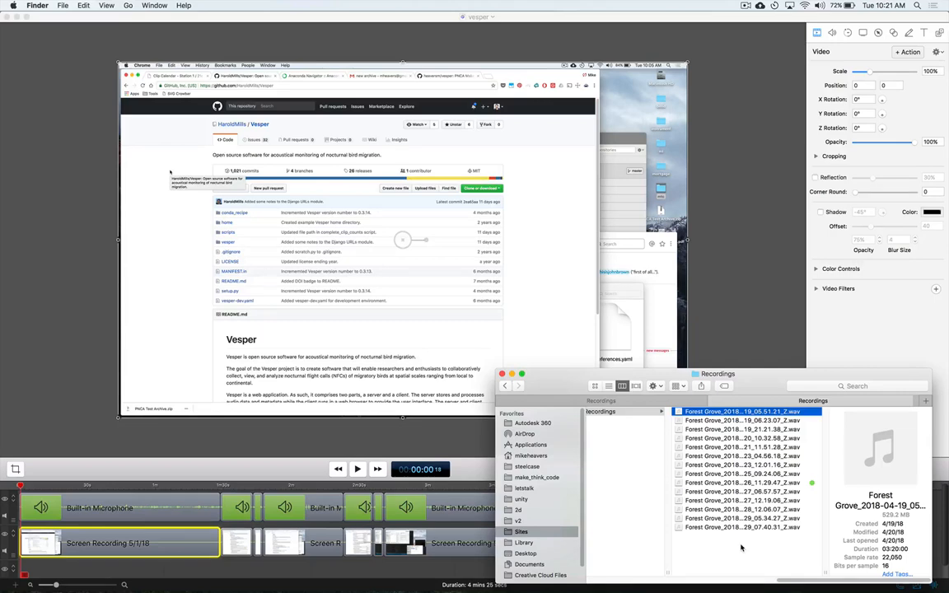
mouse_move(823, 573)
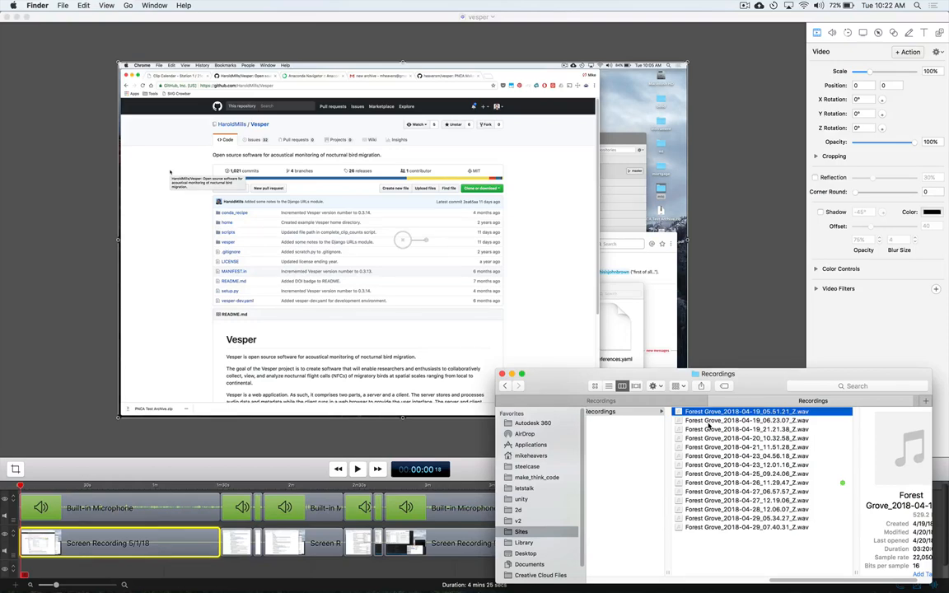
mouse_move(710, 420)
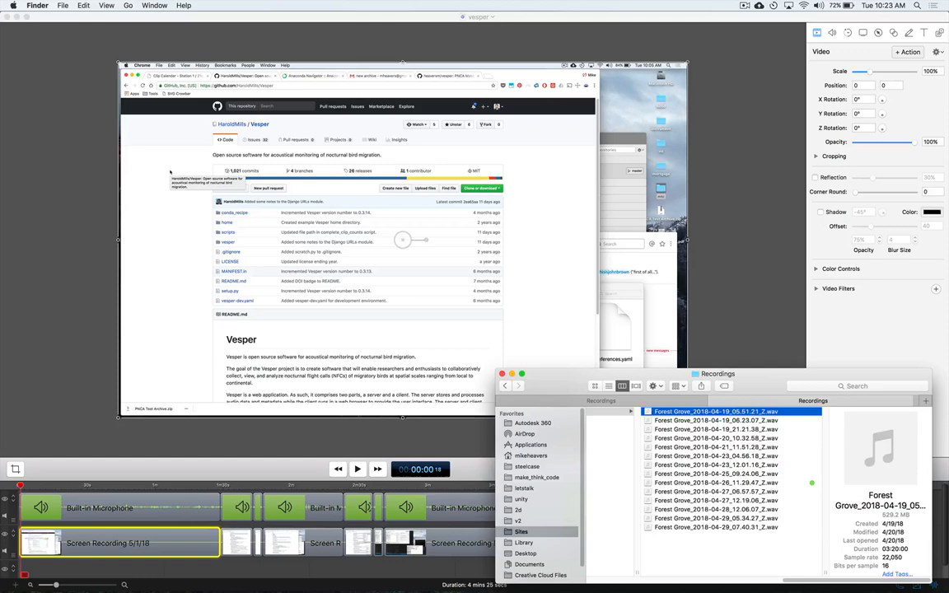
Step: Show the vesper-pnca folder's contents in Finder's column view
left_click(716, 482)
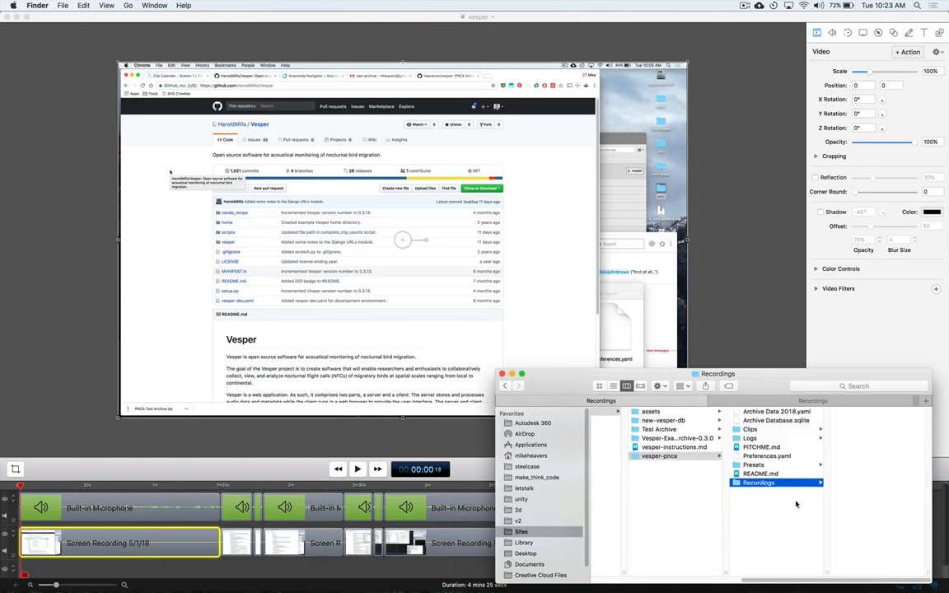
mouse_move(863, 506)
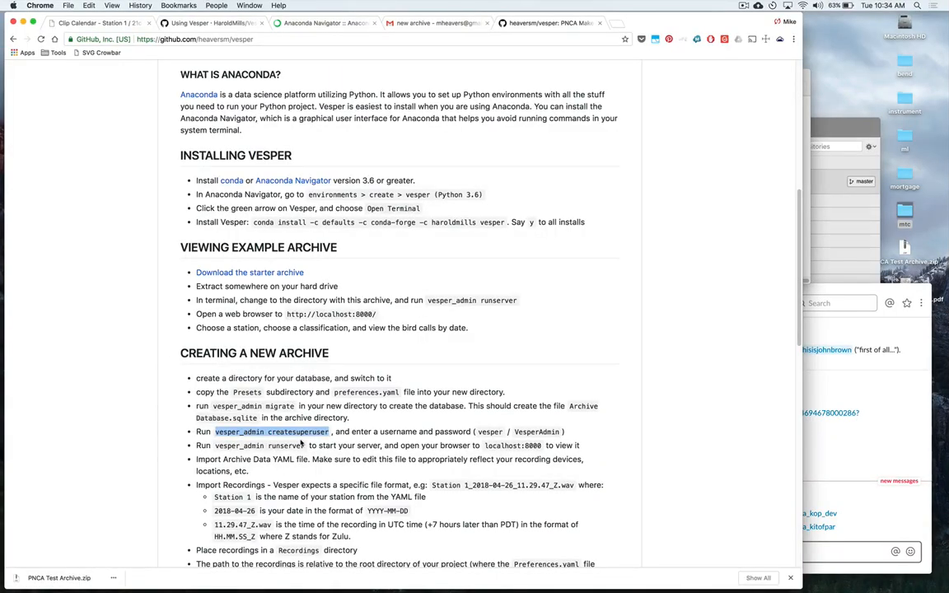
mouse_move(319, 431)
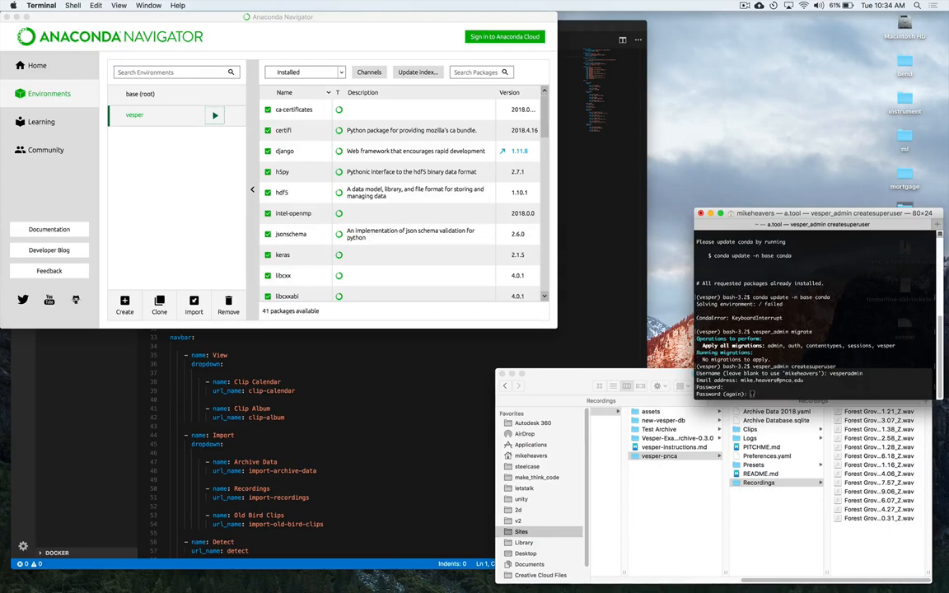
Step: Confirm the password to create the Vesper superuser account
key("enter")
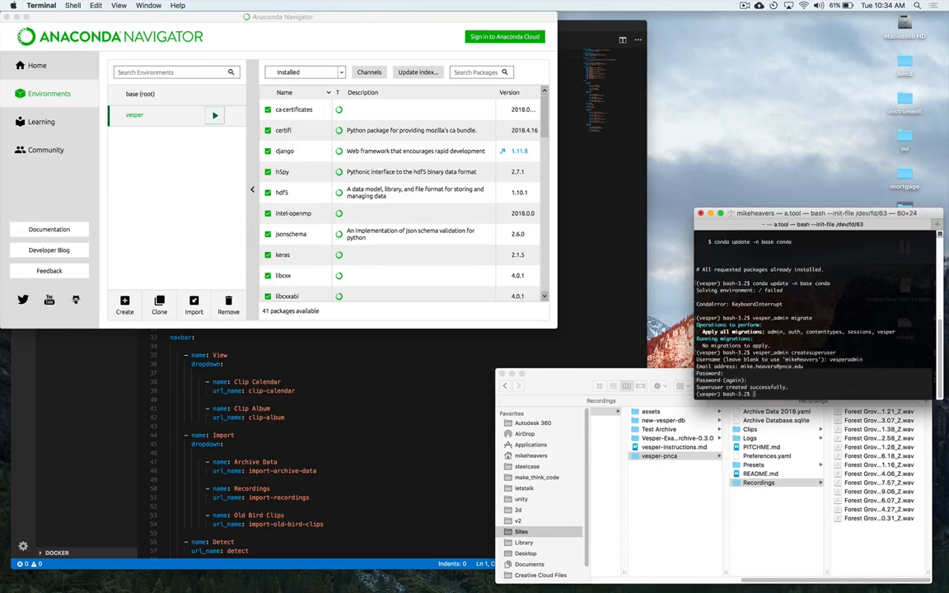
mouse_move(567, 222)
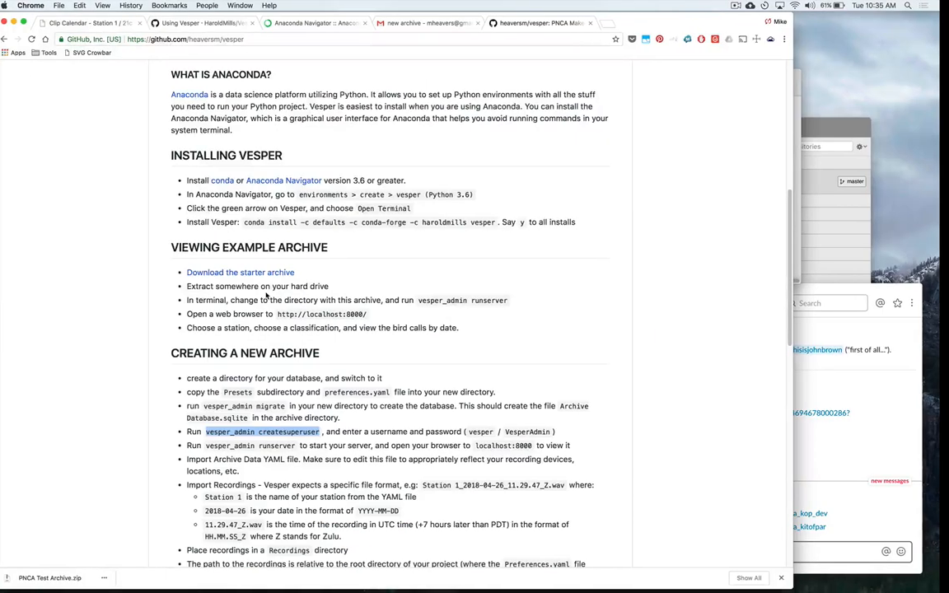
Step: Run vesper_admin runserver to serve Vesper at 127.0.0.1:8000
scroll("down", 3)
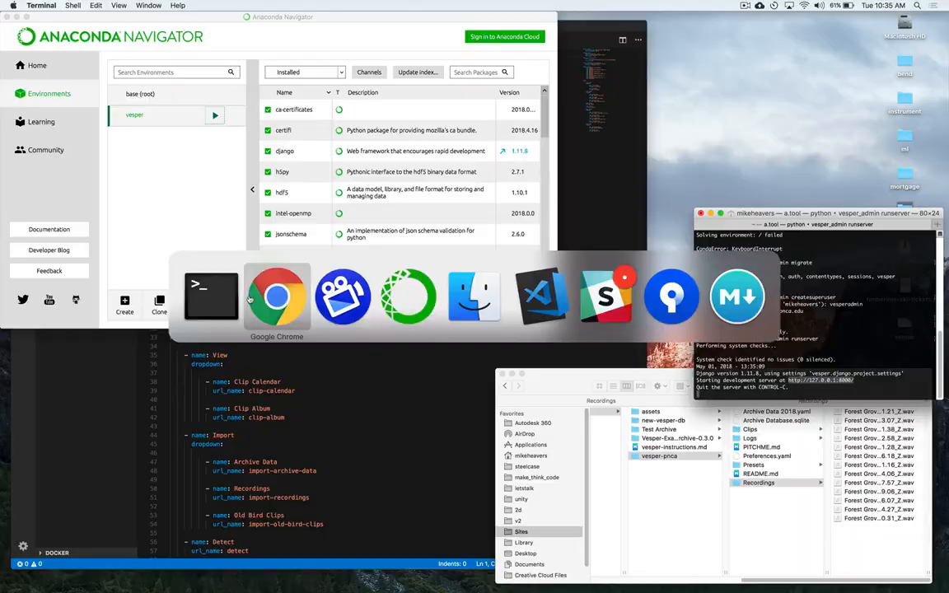
Step: Open Vesper's clip calendar in Chrome, keeping the Forest Grove station and Tseep detector
left_click(277, 296)
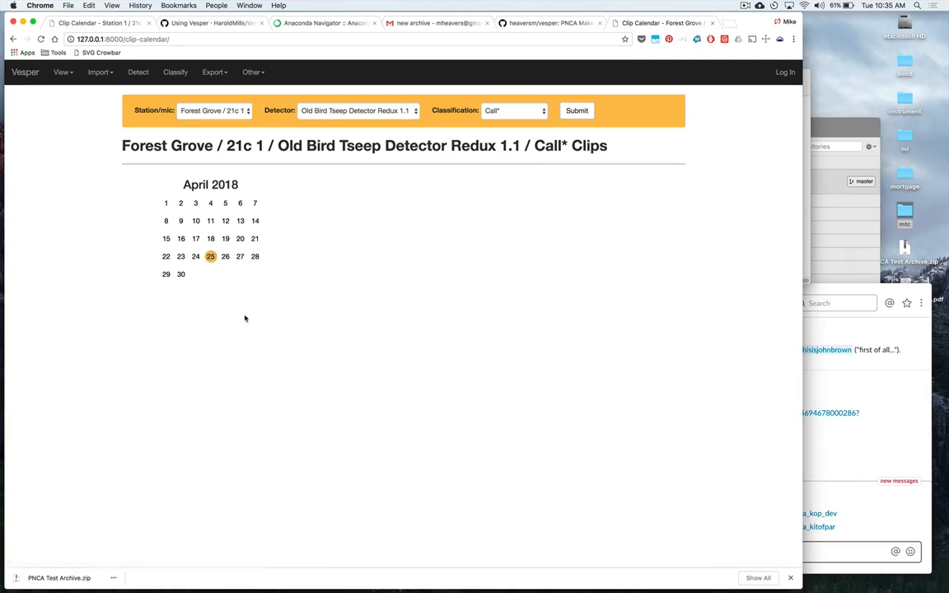
mouse_move(210, 256)
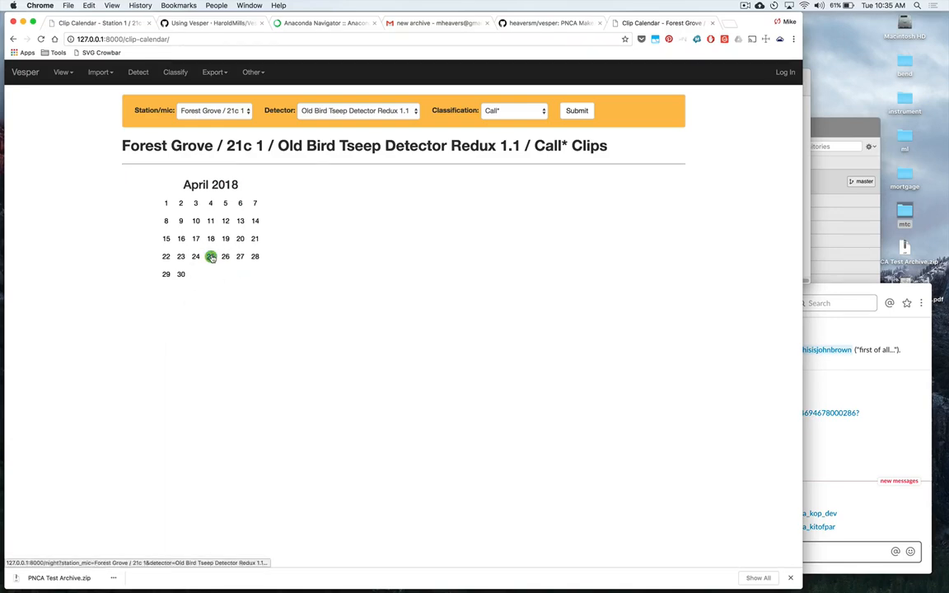
left_click(214, 111)
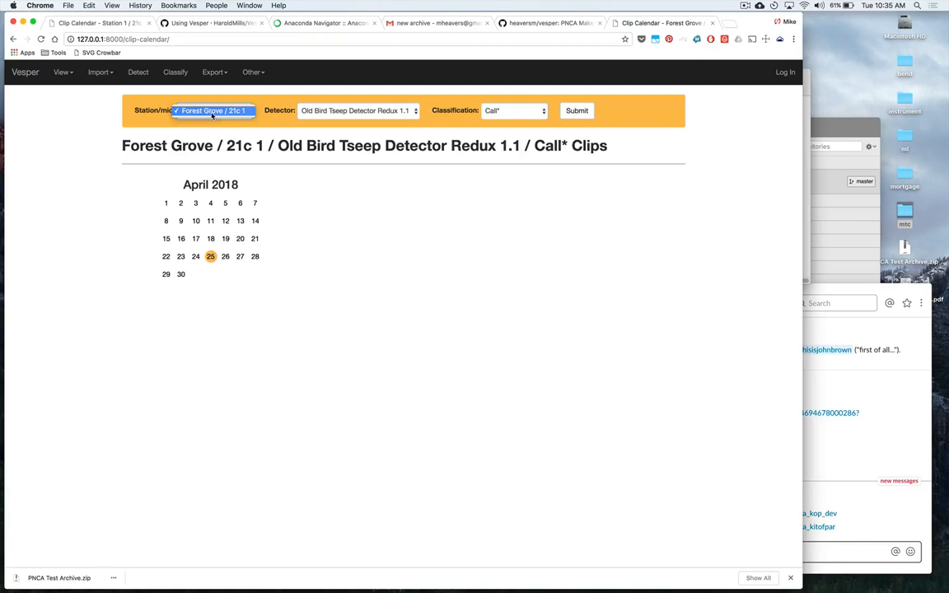
left_click(356, 110)
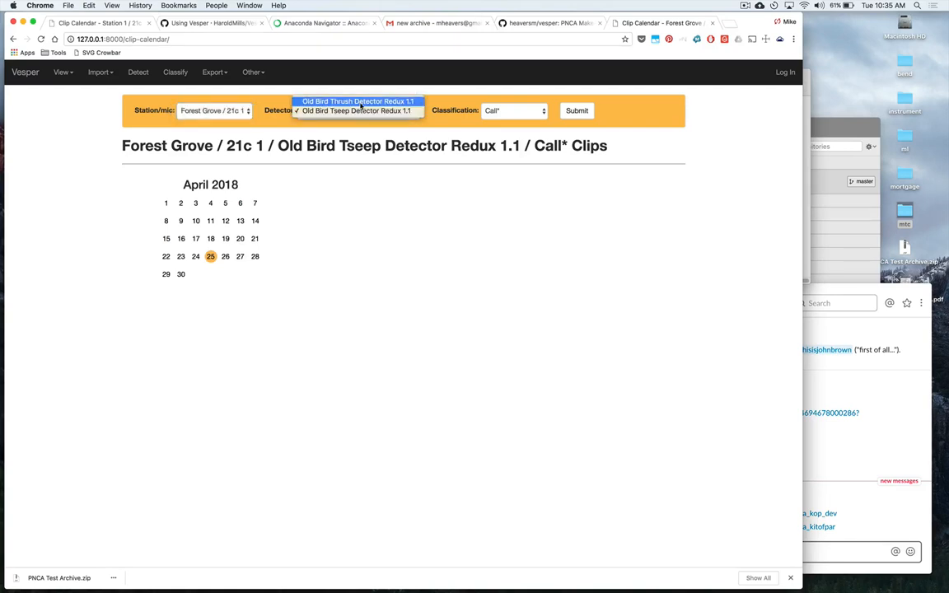
left_click(357, 111)
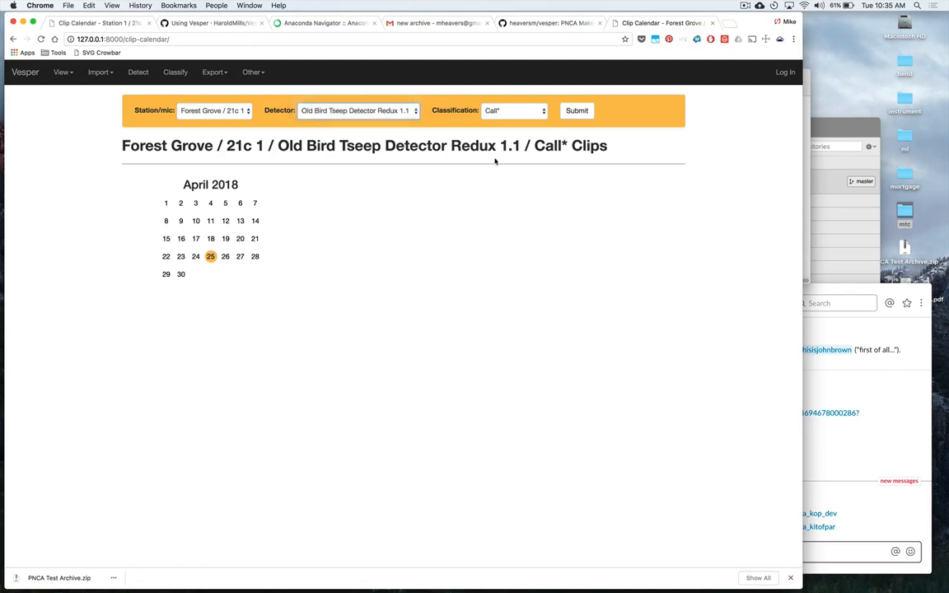
Step: Review the clip classification choices, leaving Call* selected
left_click(513, 111)
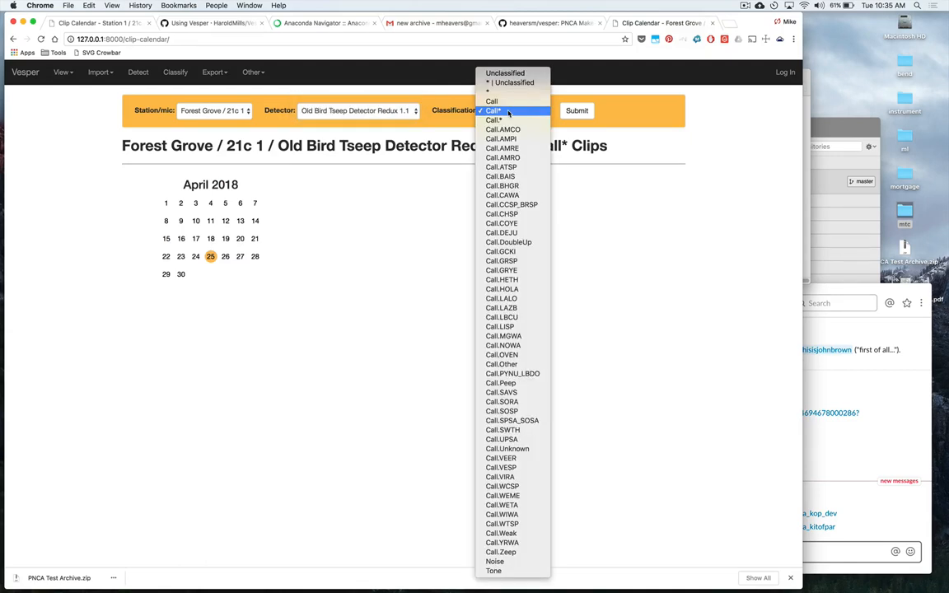
mouse_move(513, 373)
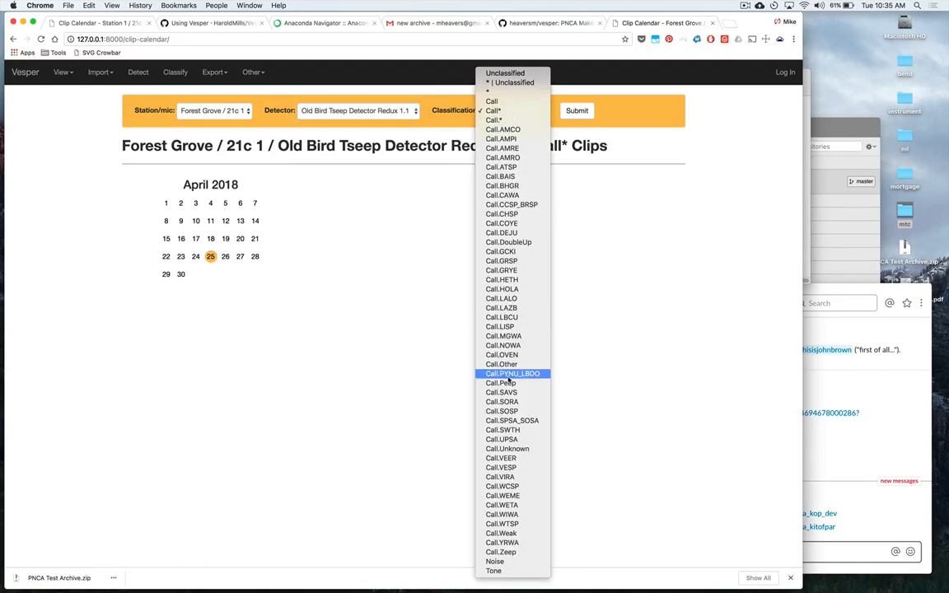
mouse_move(501, 307)
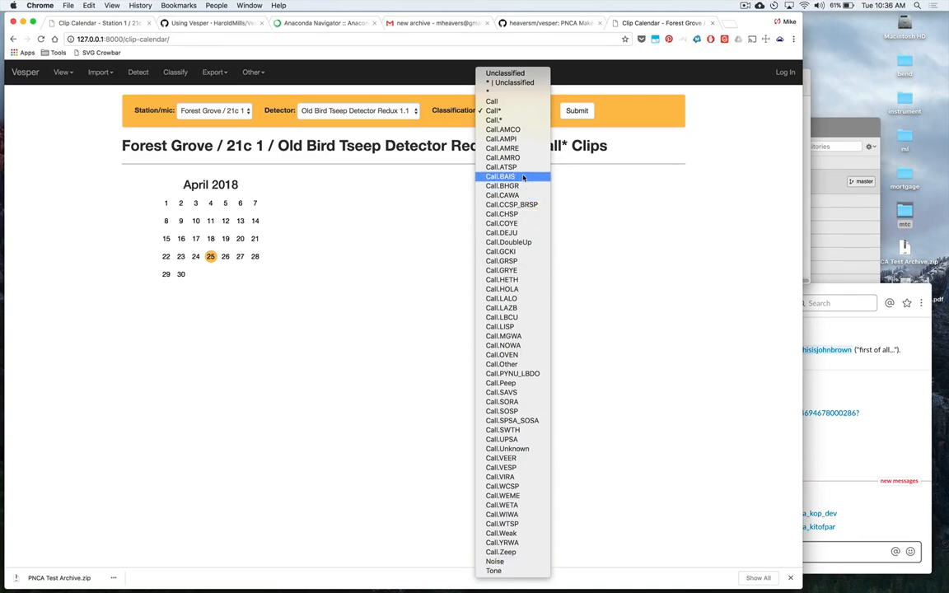
left_click(491, 111)
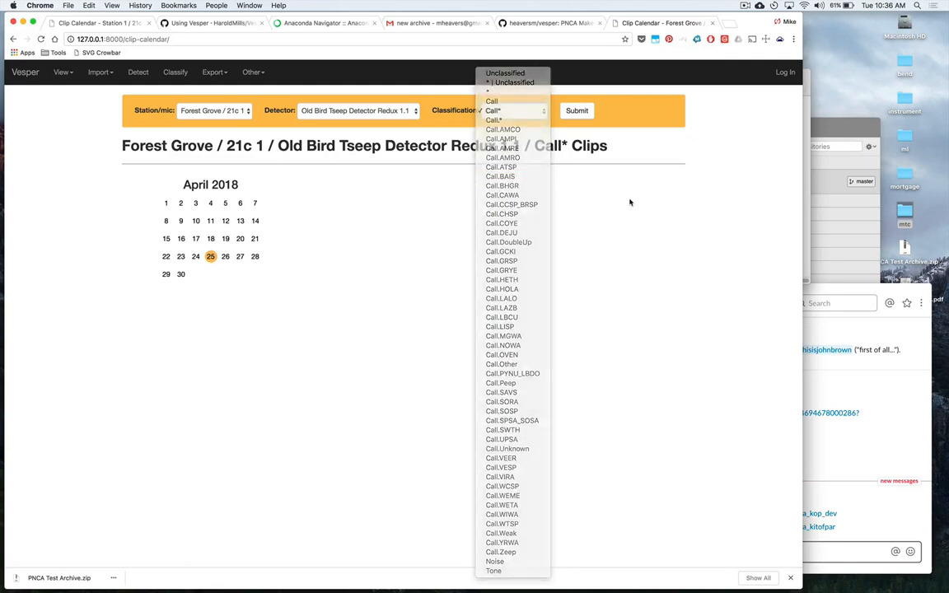
left_click(494, 119)
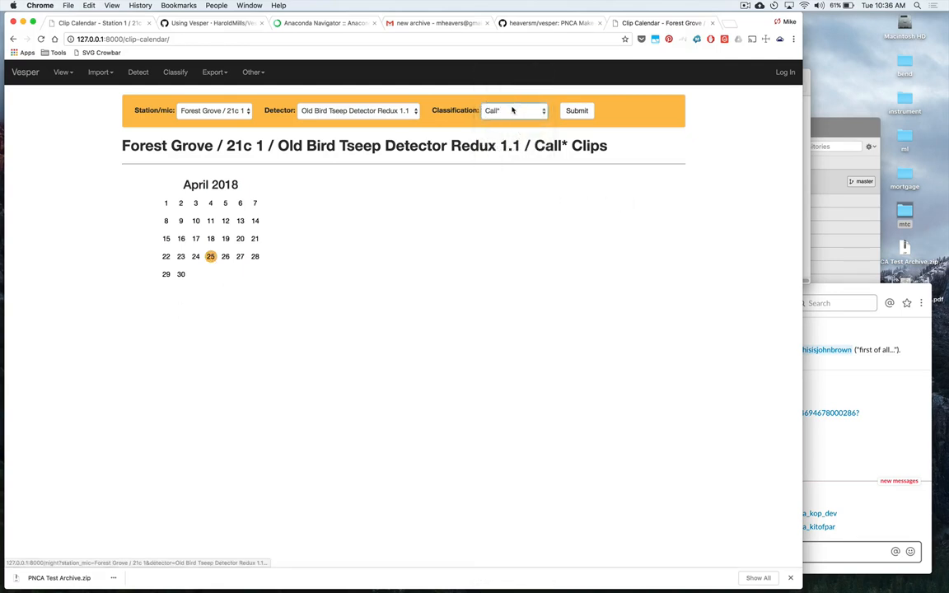
left_click(512, 110)
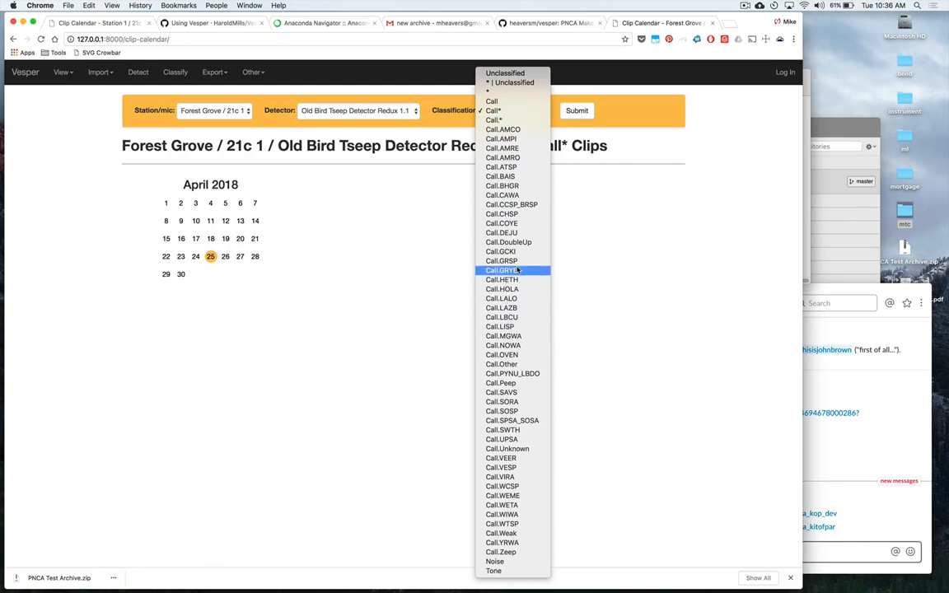
left_click(492, 110)
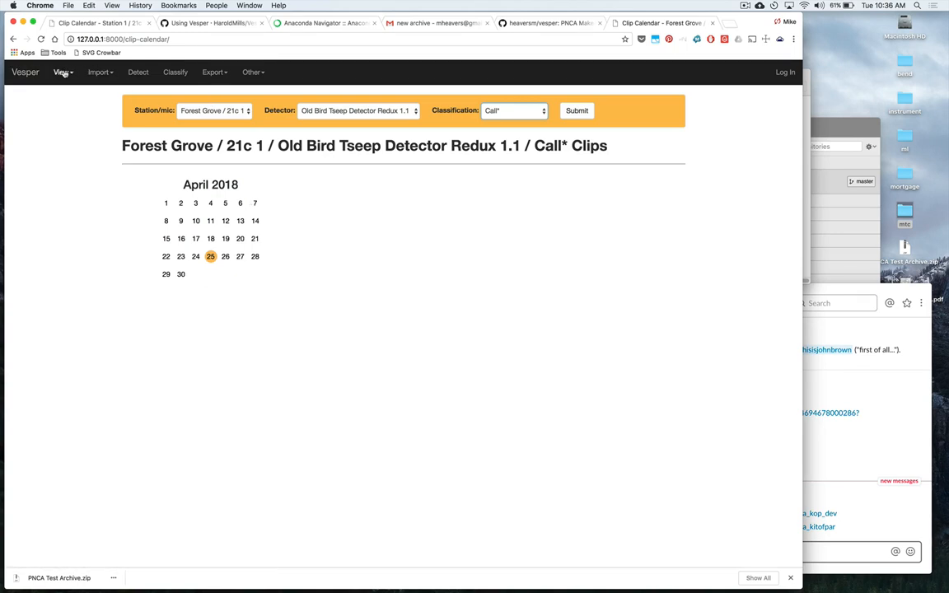
Step: Browse the View and Import menus, showing archive data, recordings and Old Bird clips imports
left_click(62, 72)
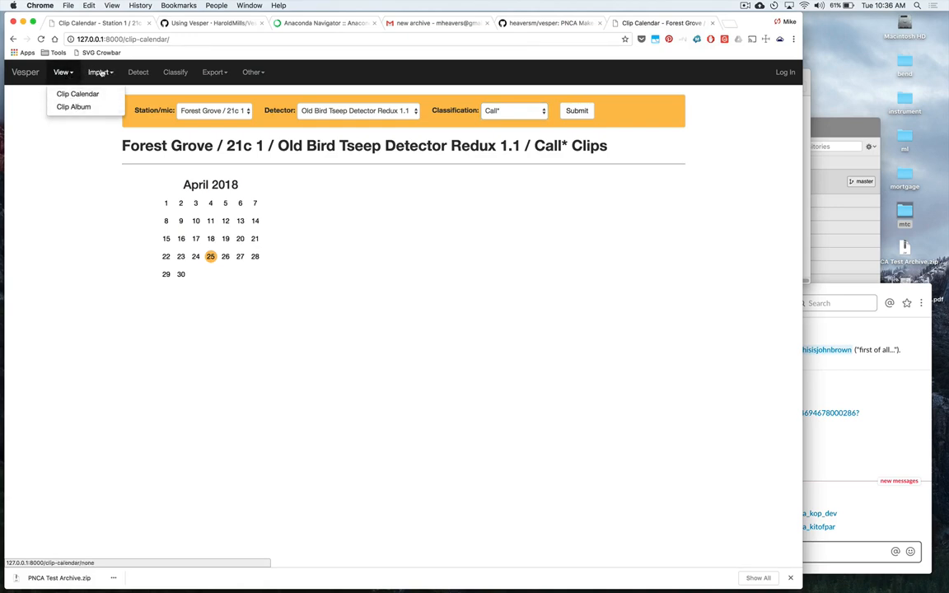
left_click(99, 71)
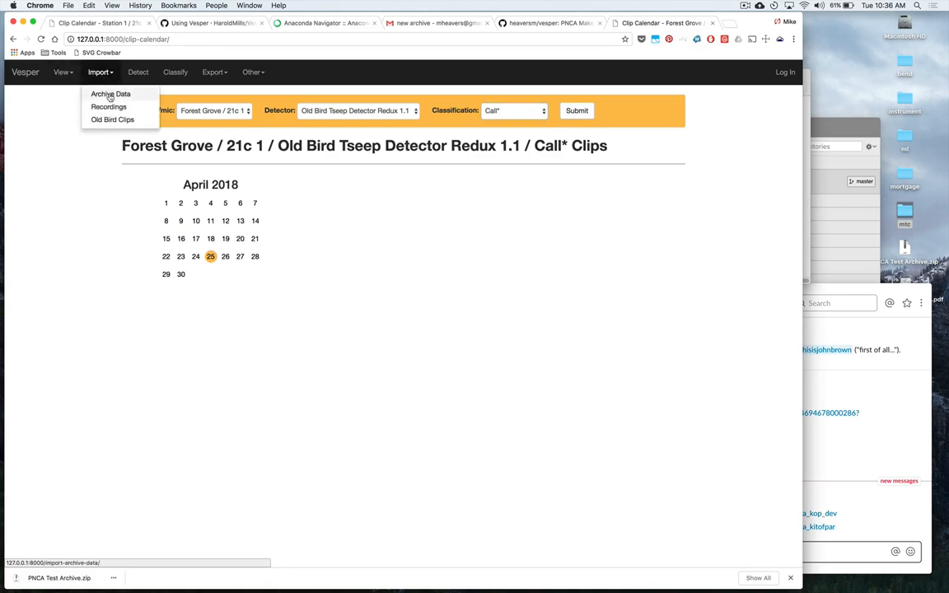
mouse_move(108, 107)
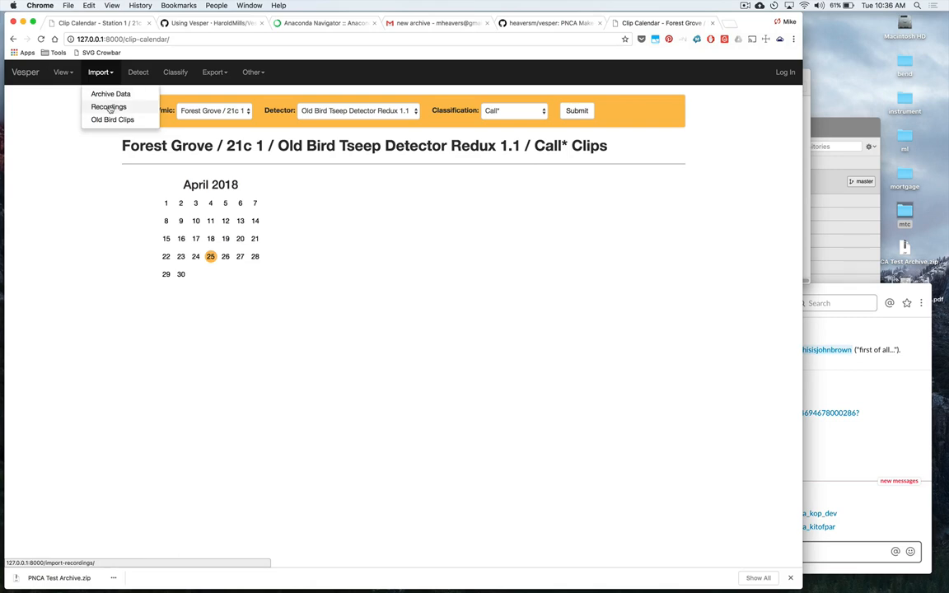
mouse_move(110, 107)
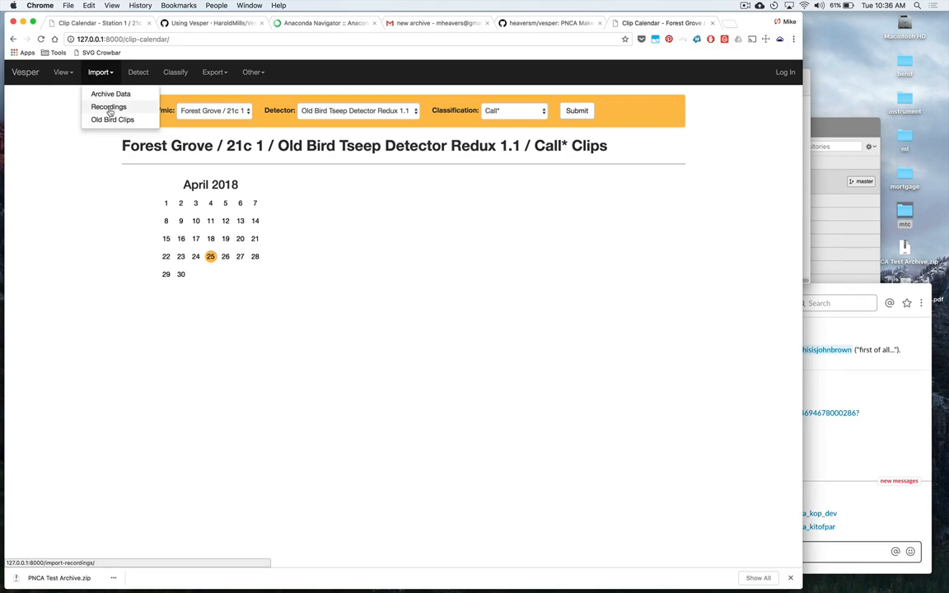
mouse_move(110, 93)
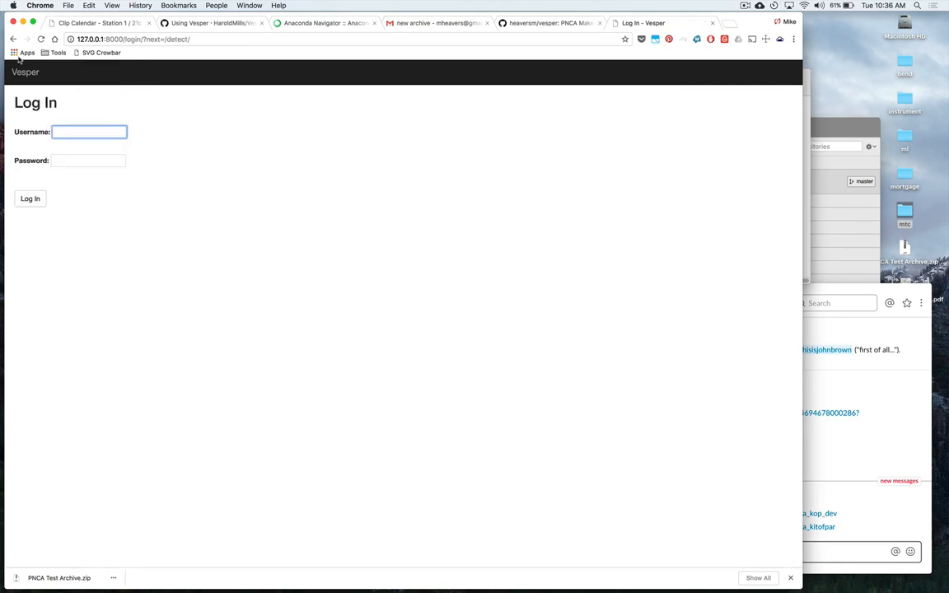
Step: Log in to Vesper as vesperadmin using the saved admin credentials
type("vesper")
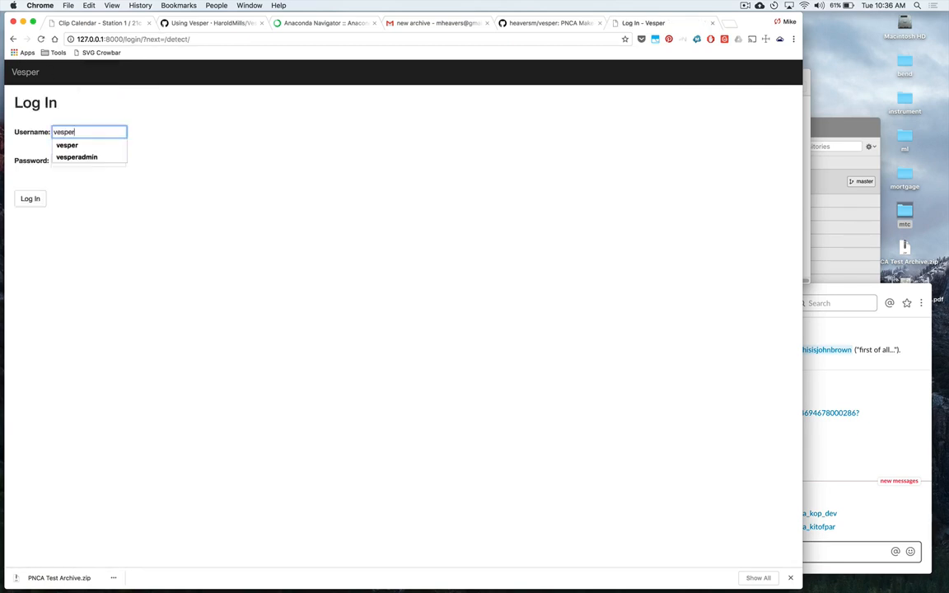
left_click(76, 157)
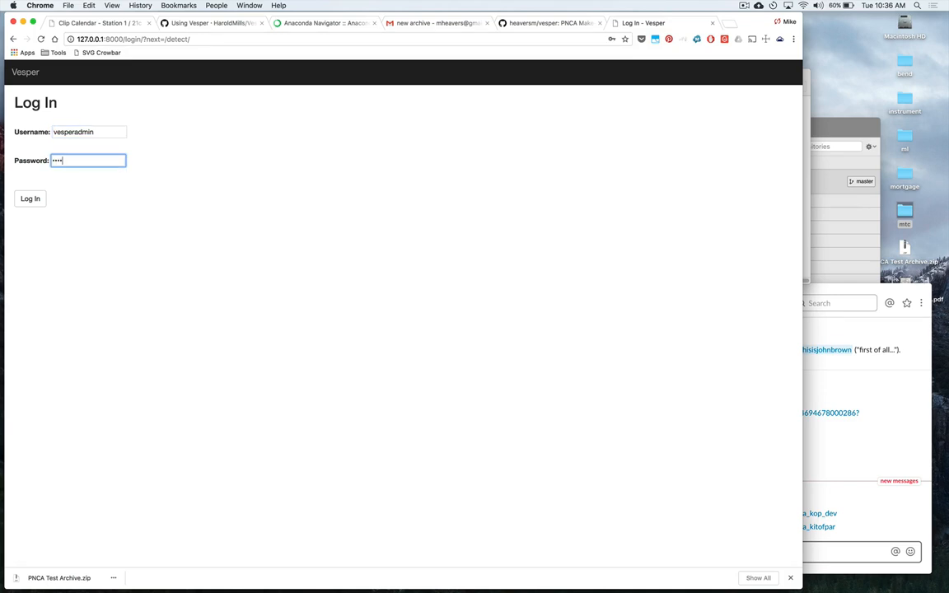
left_click(30, 198)
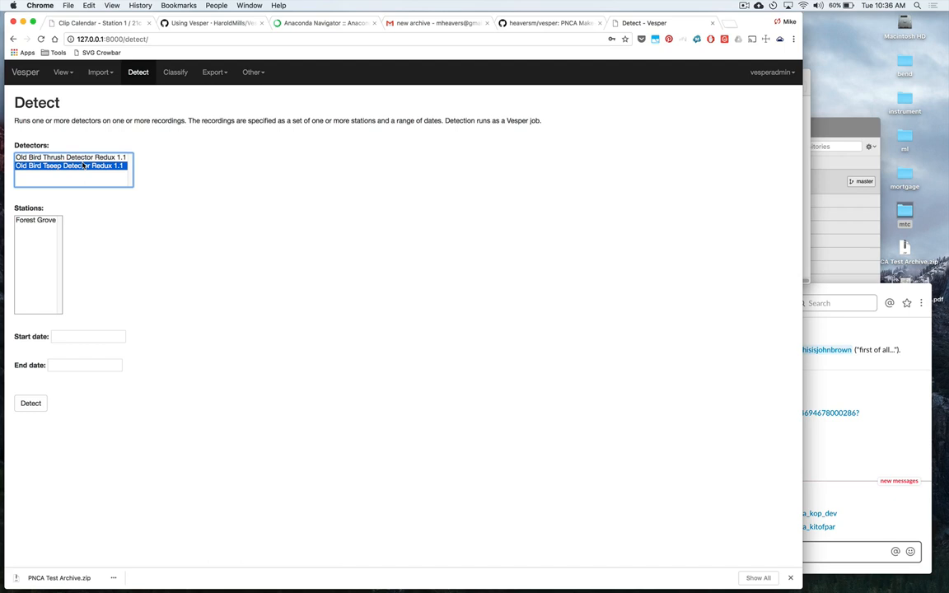
Step: Look over the Classify and Export pages, then return to the Forest Grove Tseep Call* April 2018 calendar
left_click(35, 220)
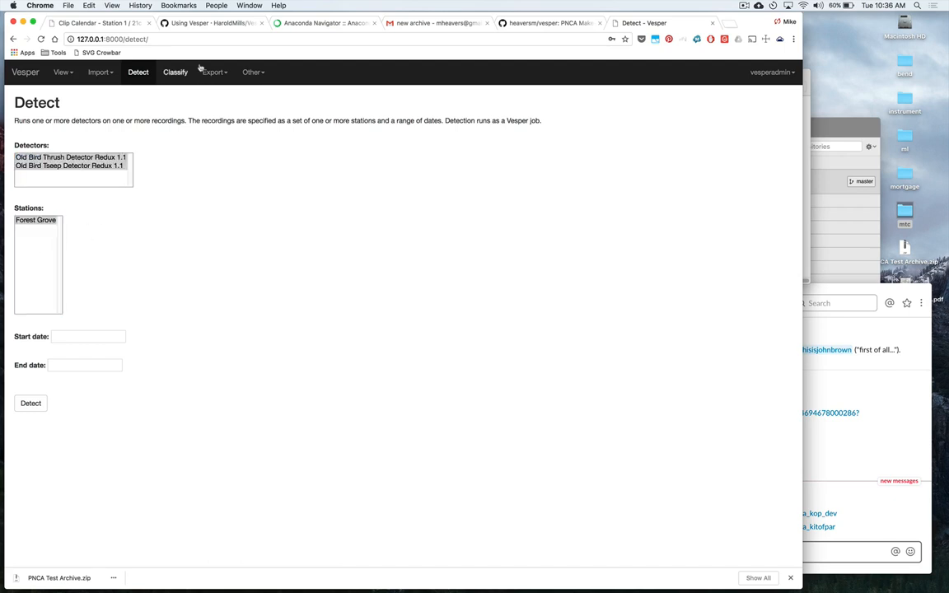
left_click(174, 72)
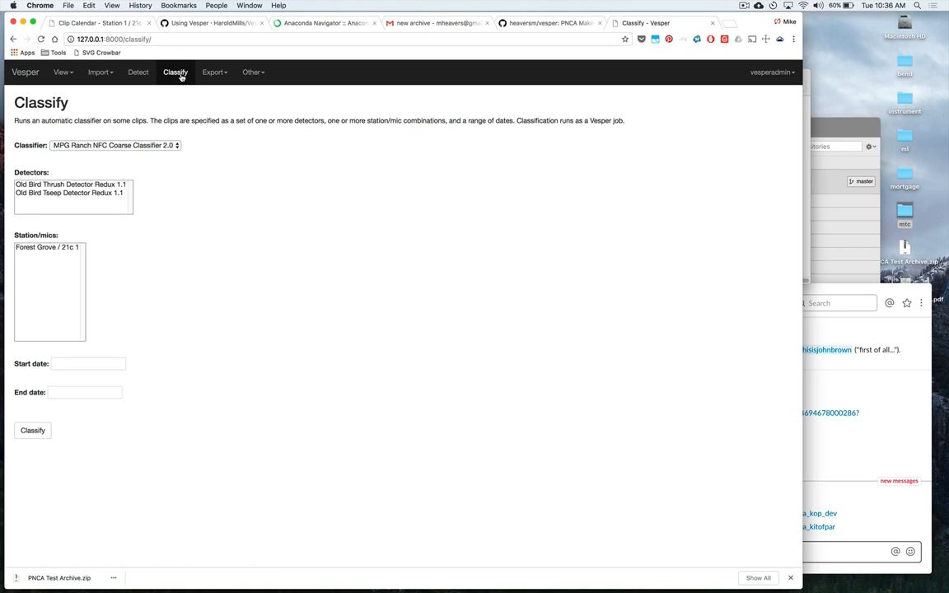
mouse_move(137, 72)
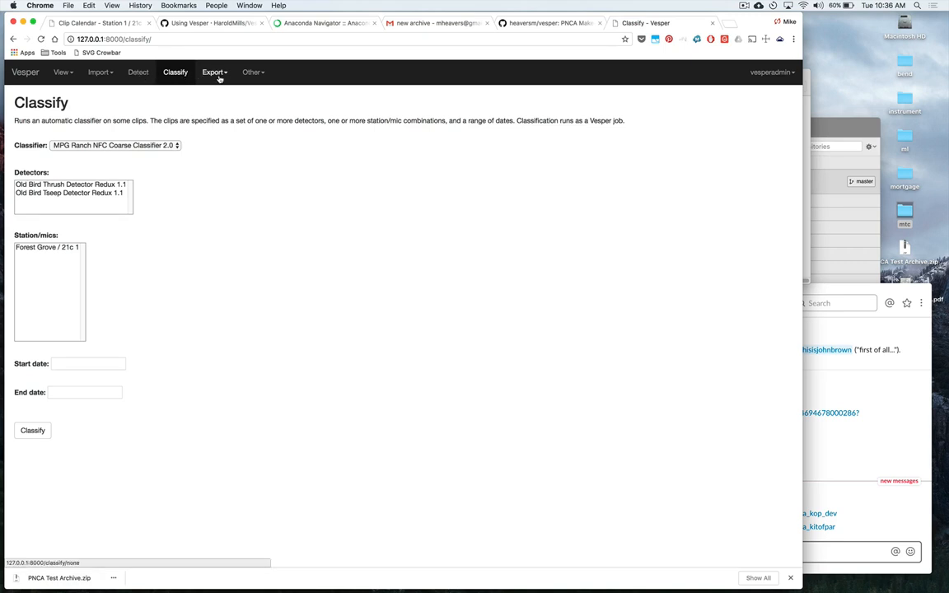
left_click(214, 72)
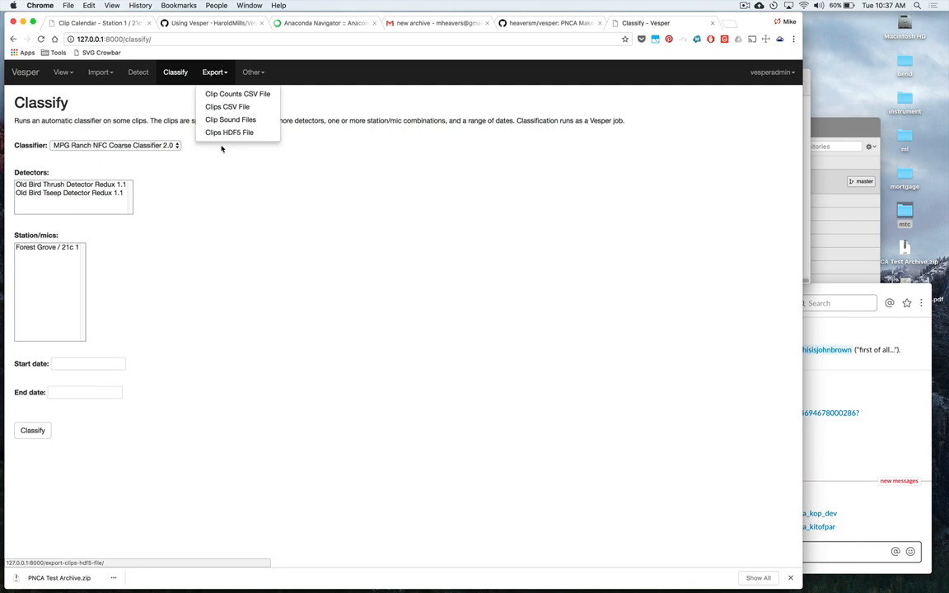
left_click(253, 71)
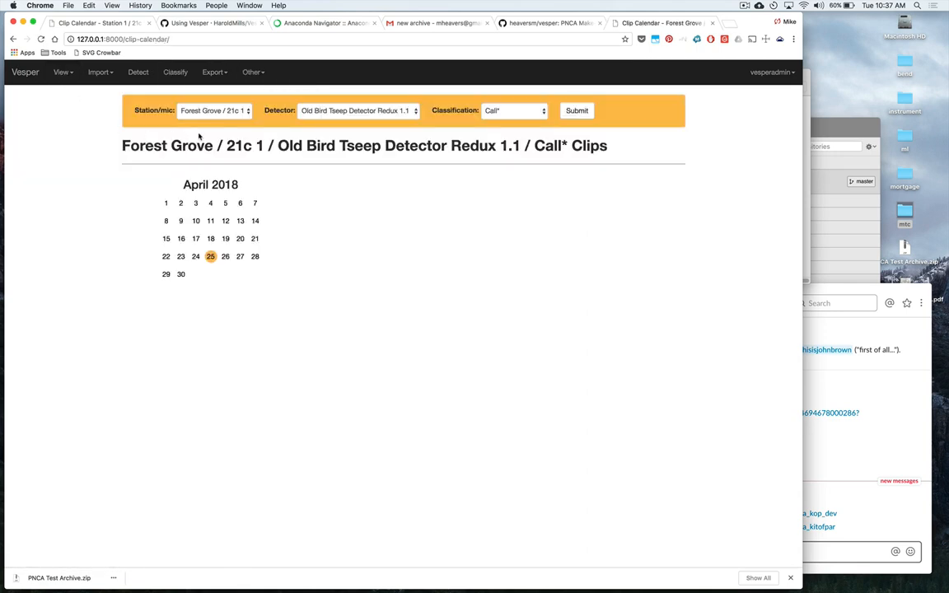
Step: Open the April 25, 2018 clip album holding the single 04:58:08 call clip
left_click(210, 256)
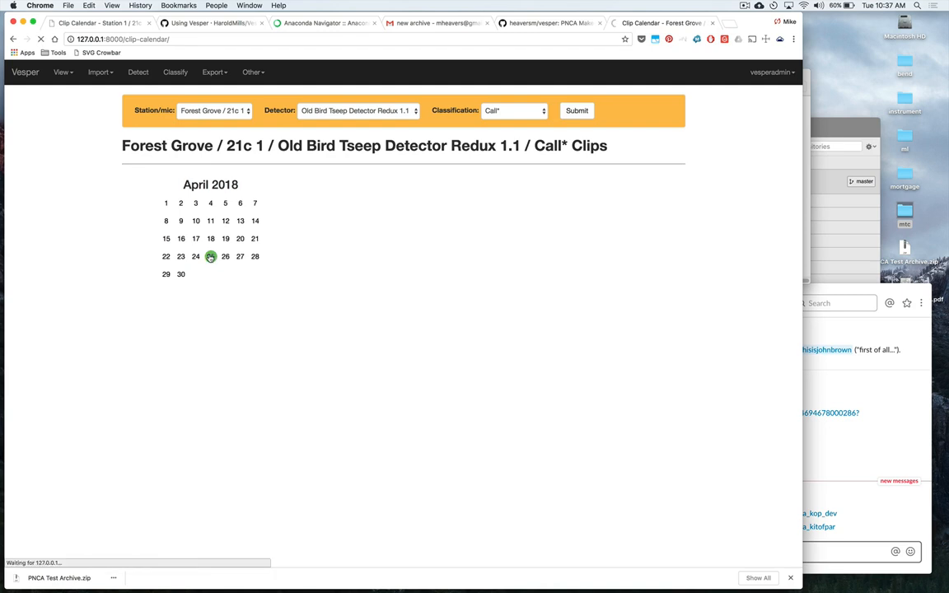
left_click(210, 256)
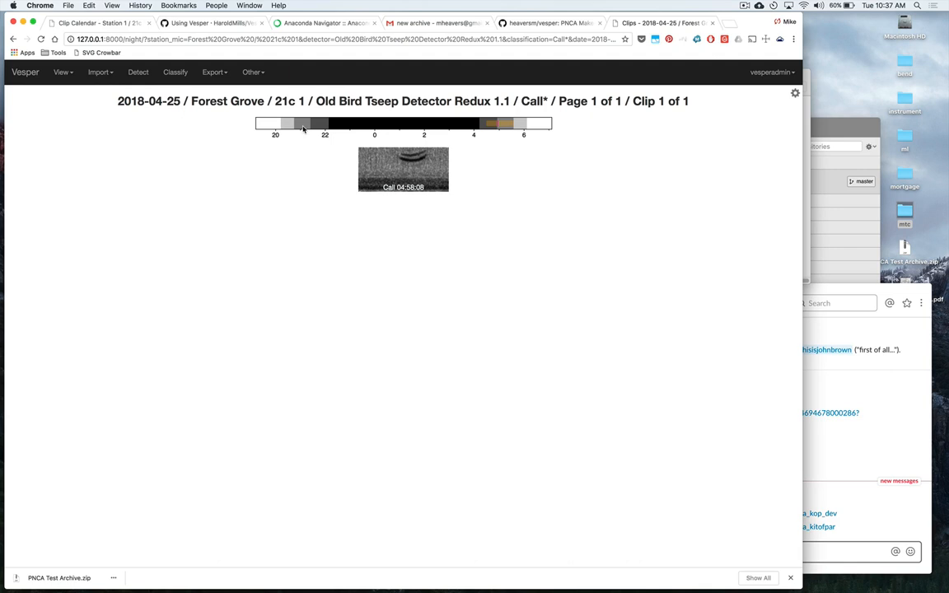
mouse_move(352, 125)
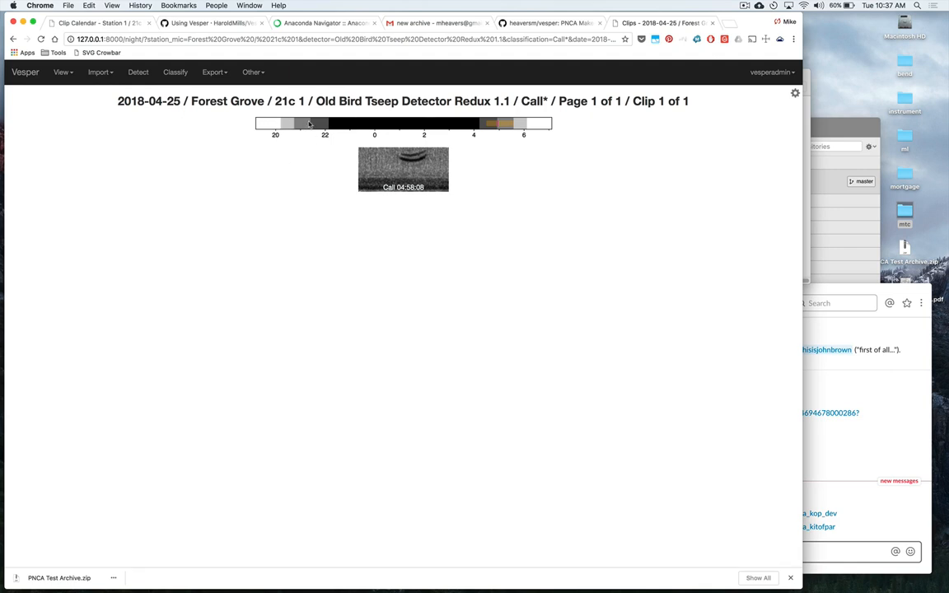
mouse_move(289, 120)
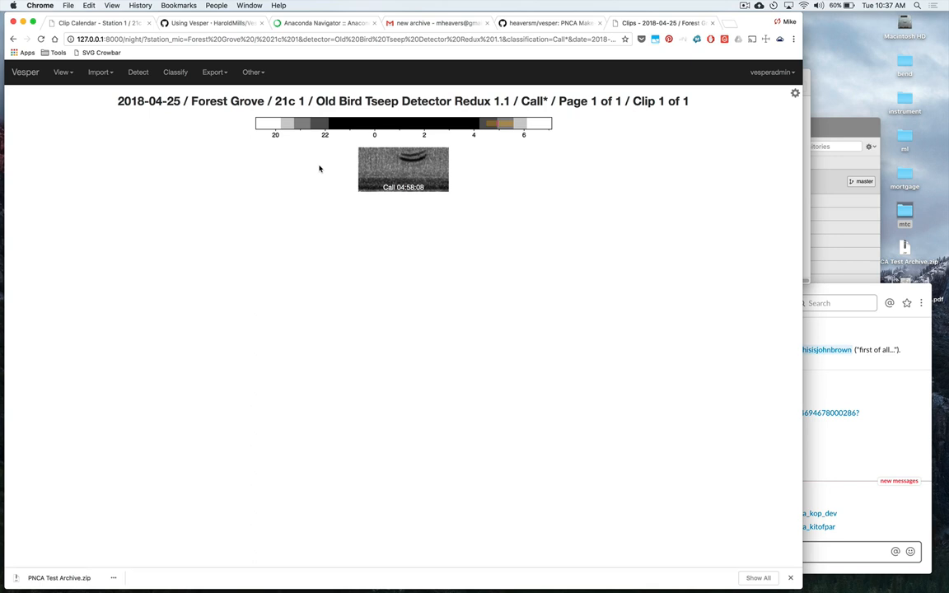
mouse_move(138, 72)
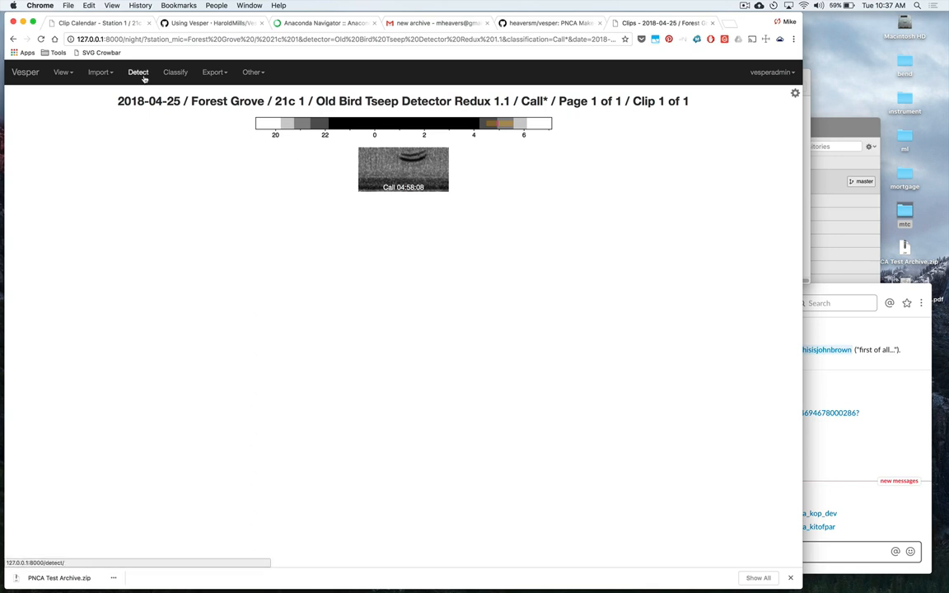
mouse_move(145, 77)
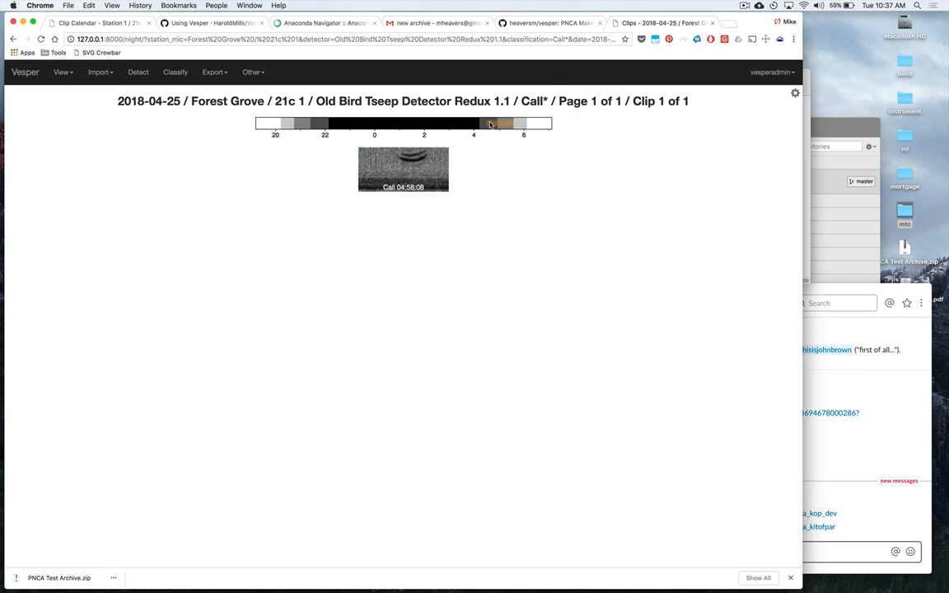
mouse_move(489, 146)
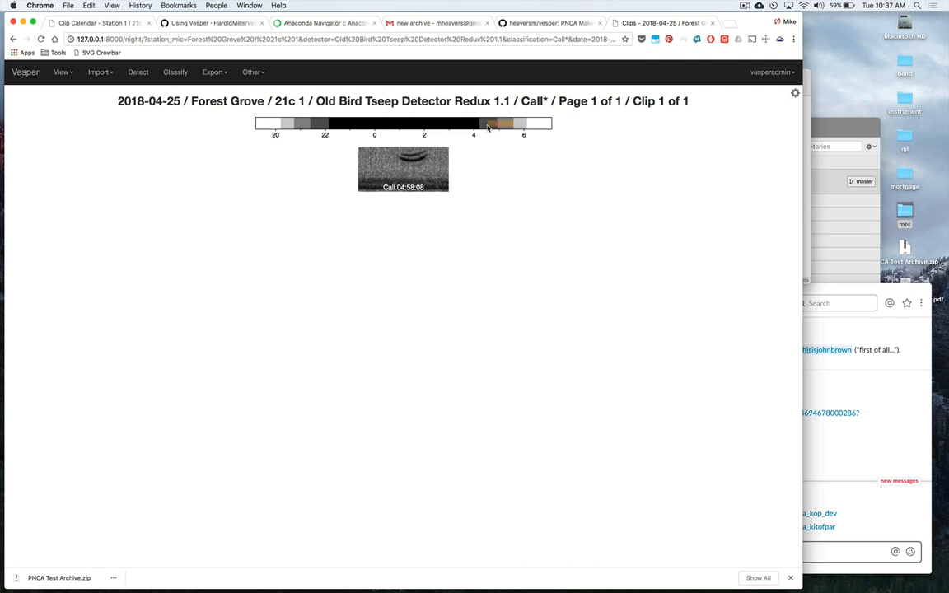
mouse_move(505, 129)
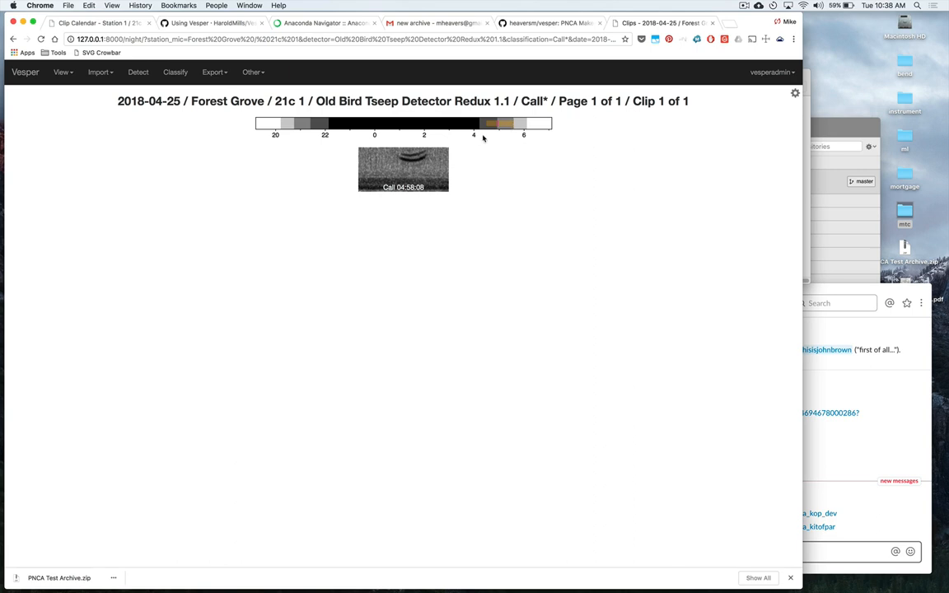
mouse_move(487, 135)
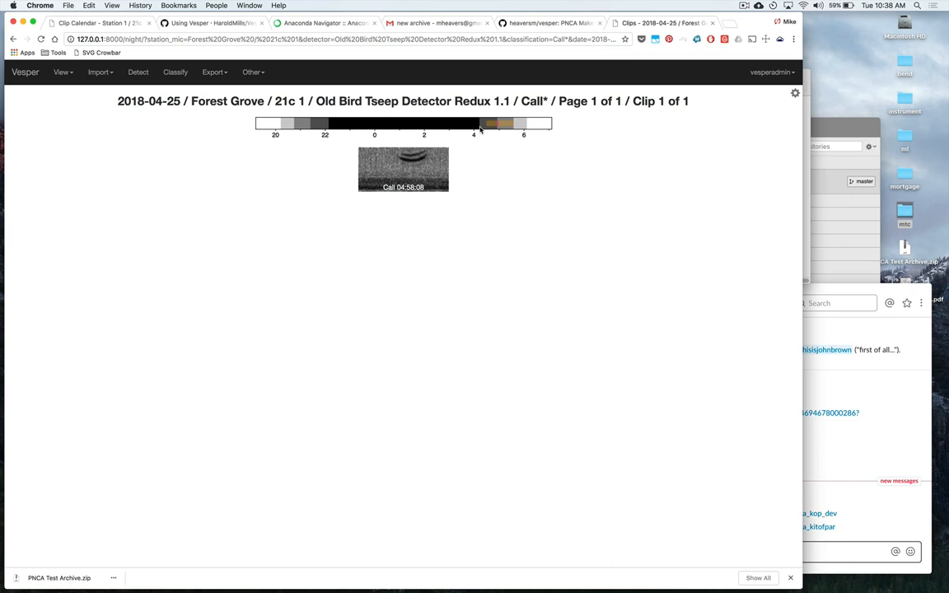
mouse_move(365, 156)
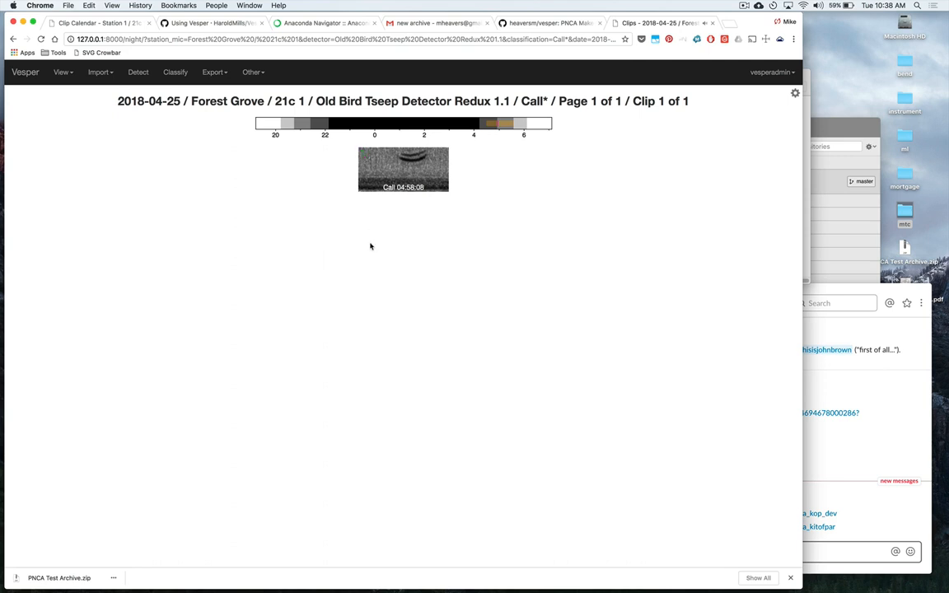
mouse_move(222, 178)
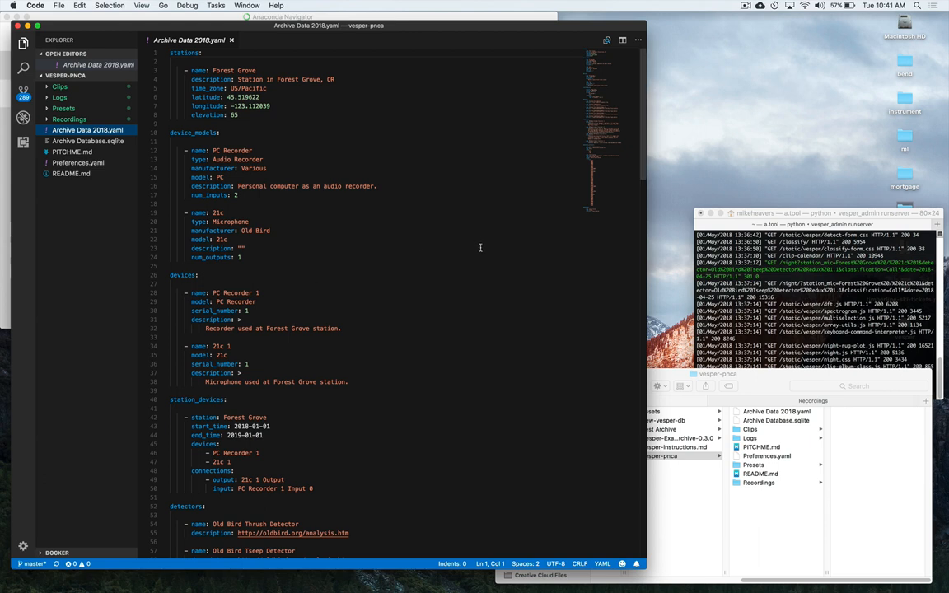
mouse_move(279, 107)
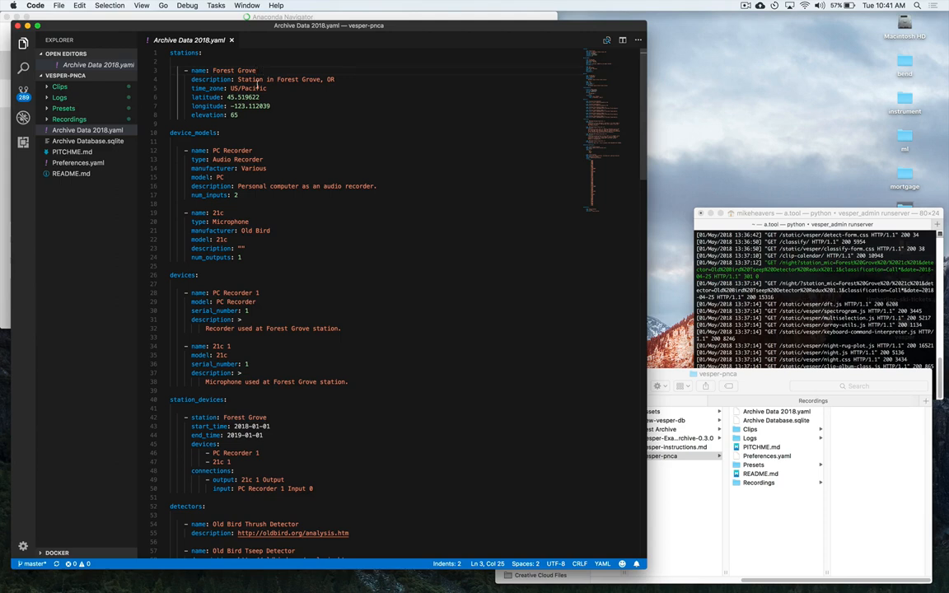
double_click(248, 88)
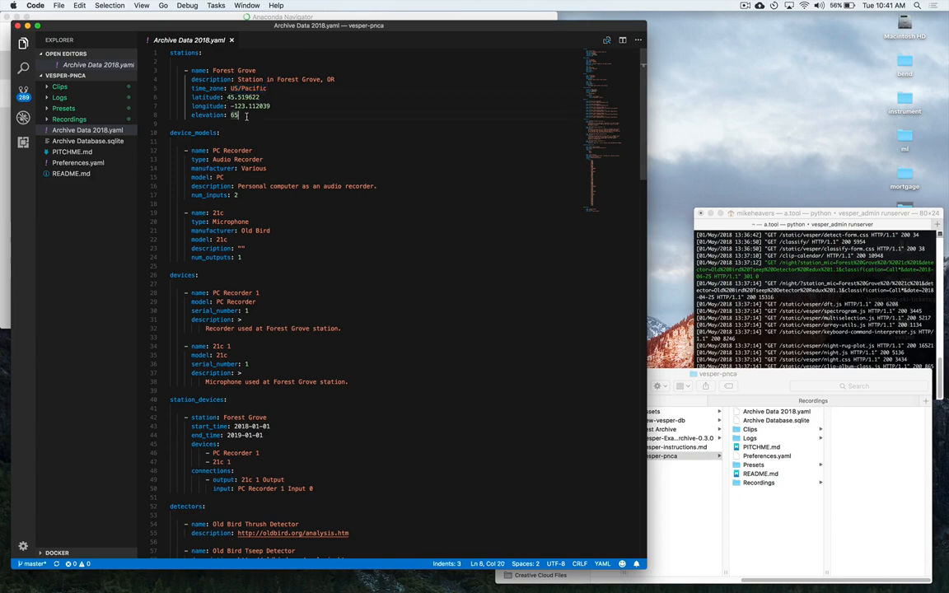
scroll("down", 3)
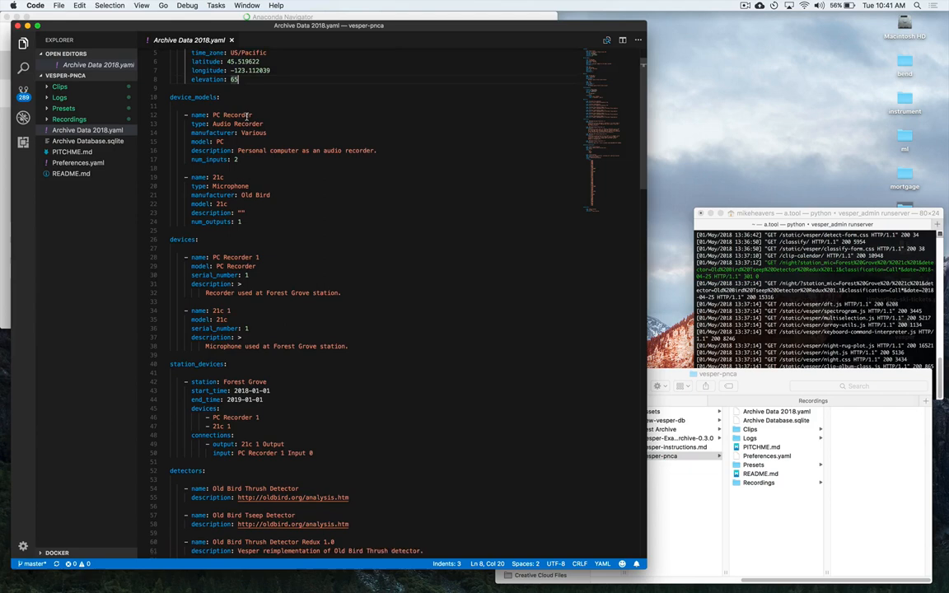
scroll("down", 3)
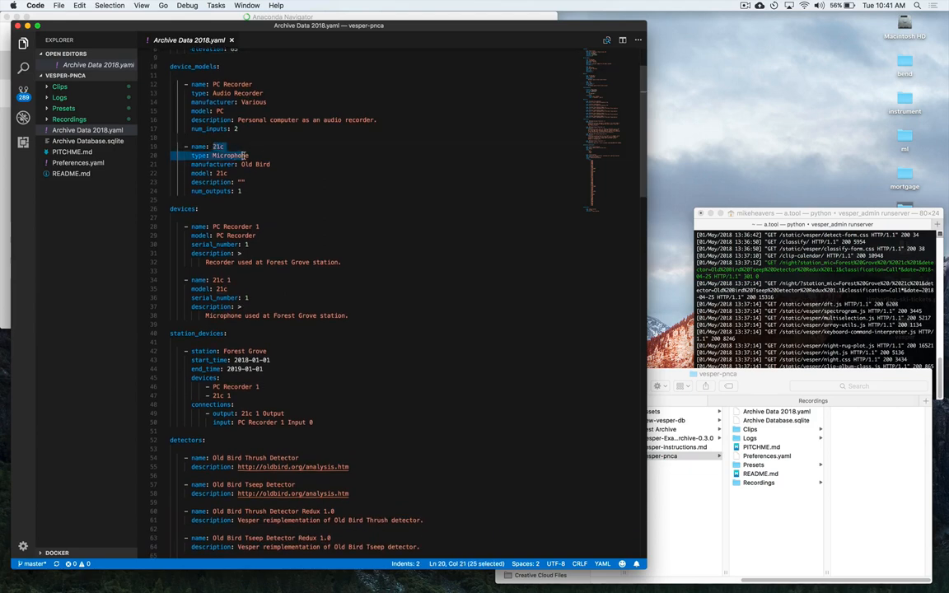
scroll("down", 3)
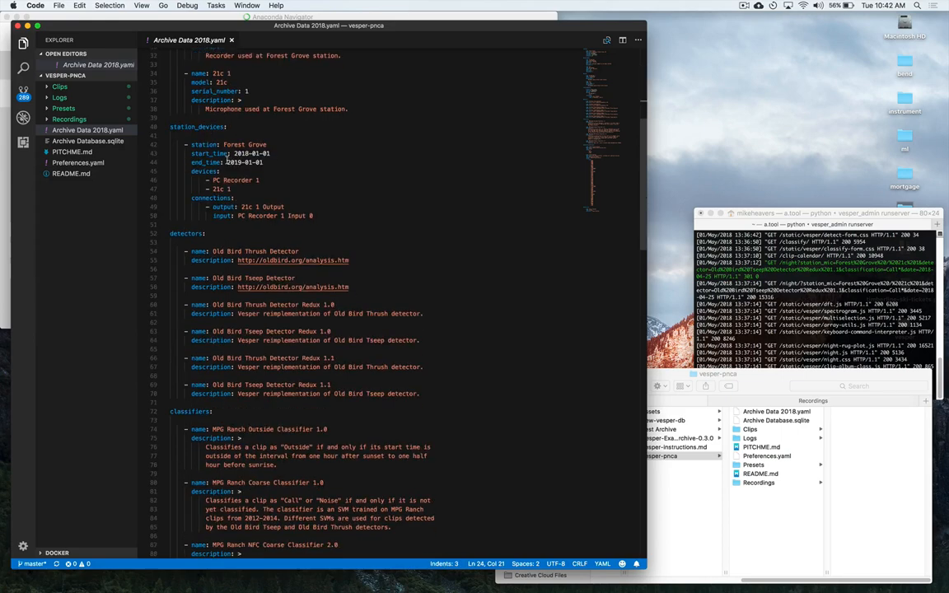
scroll("down", 3)
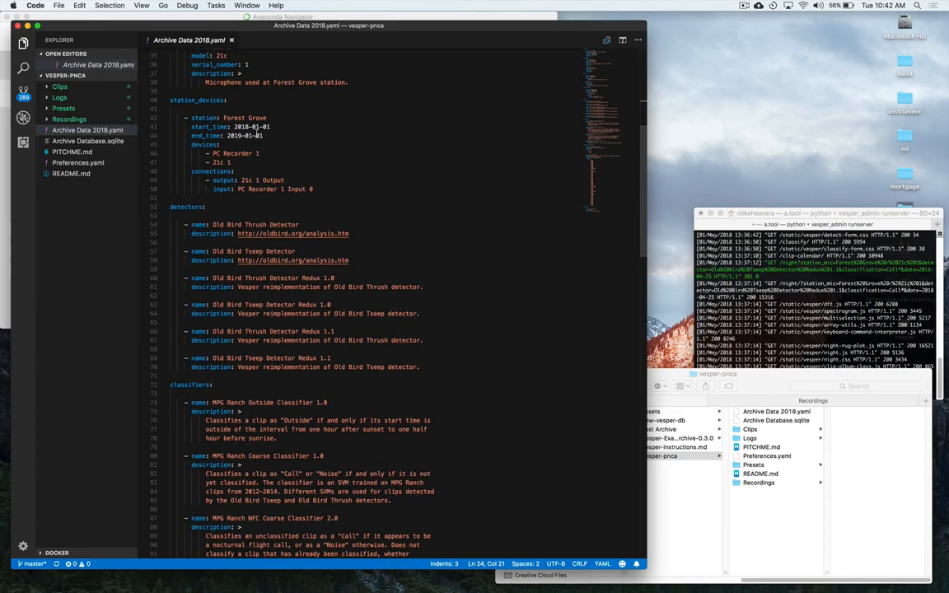
scroll("down", 3)
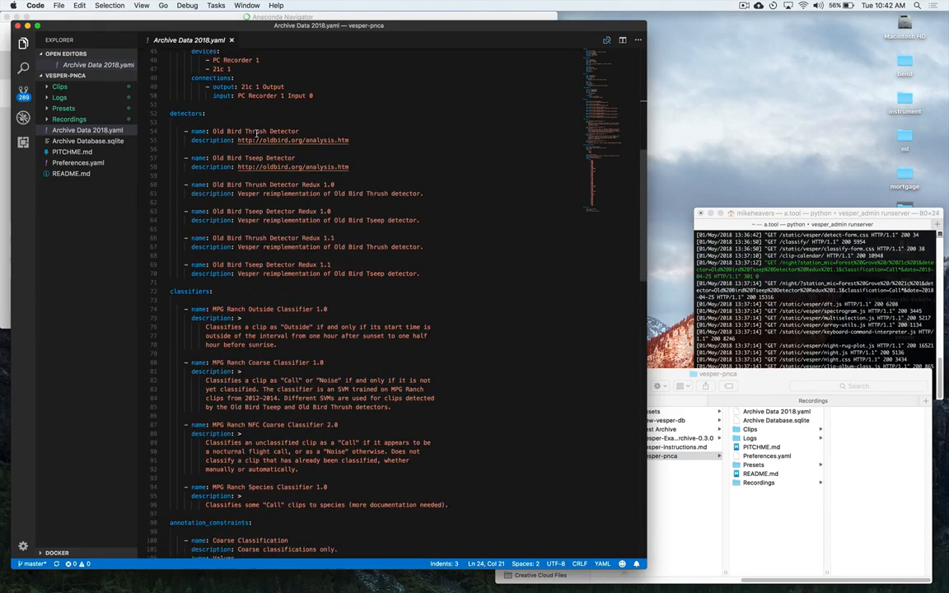
scroll("down", 3)
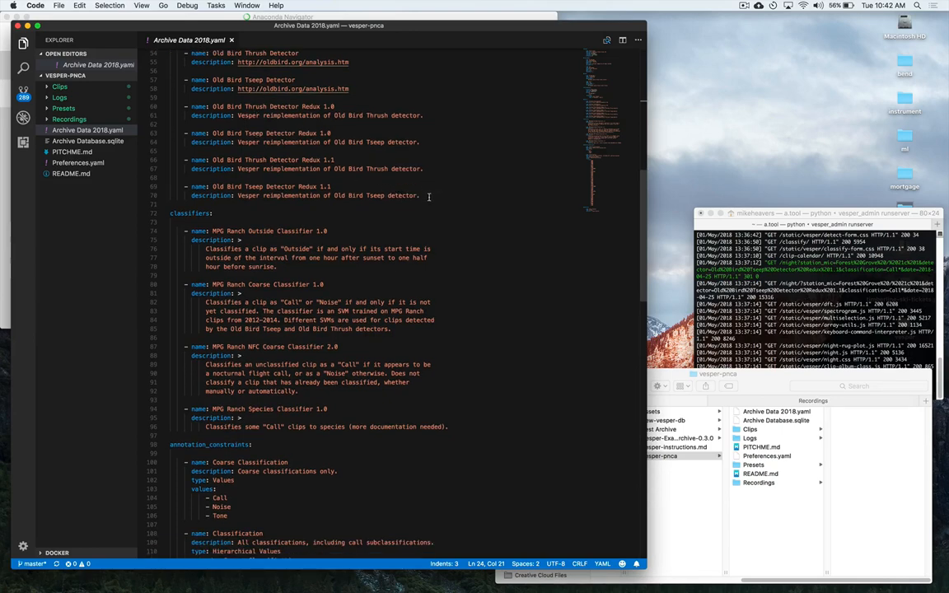
left_click_drag(191, 159, 428, 196)
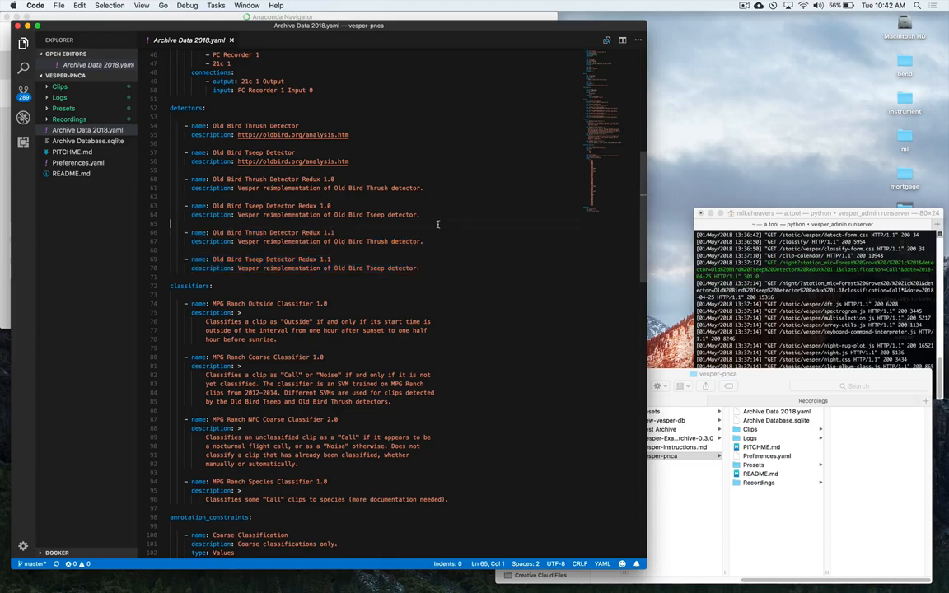
scroll("down", 3)
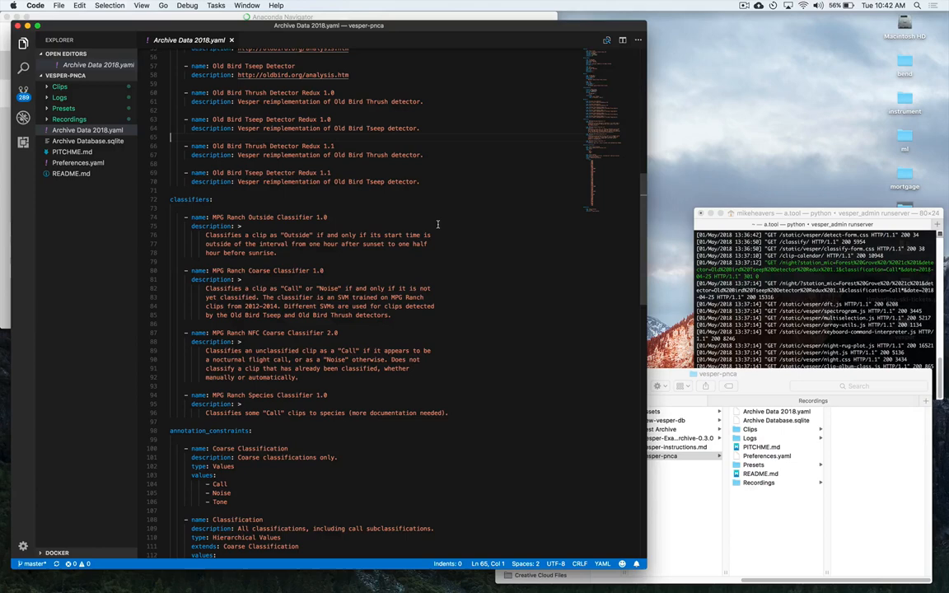
double_click(404, 181)
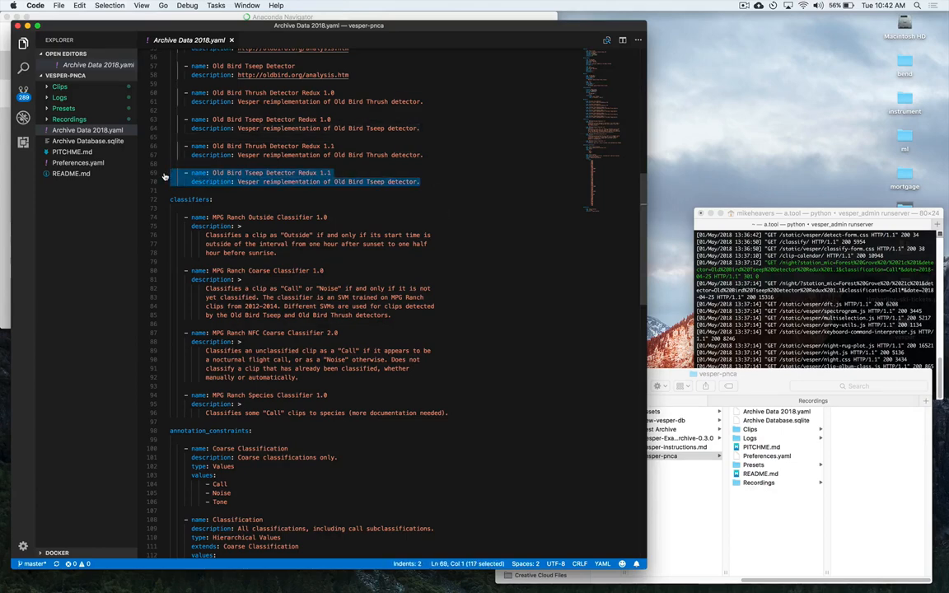
left_click(420, 244)
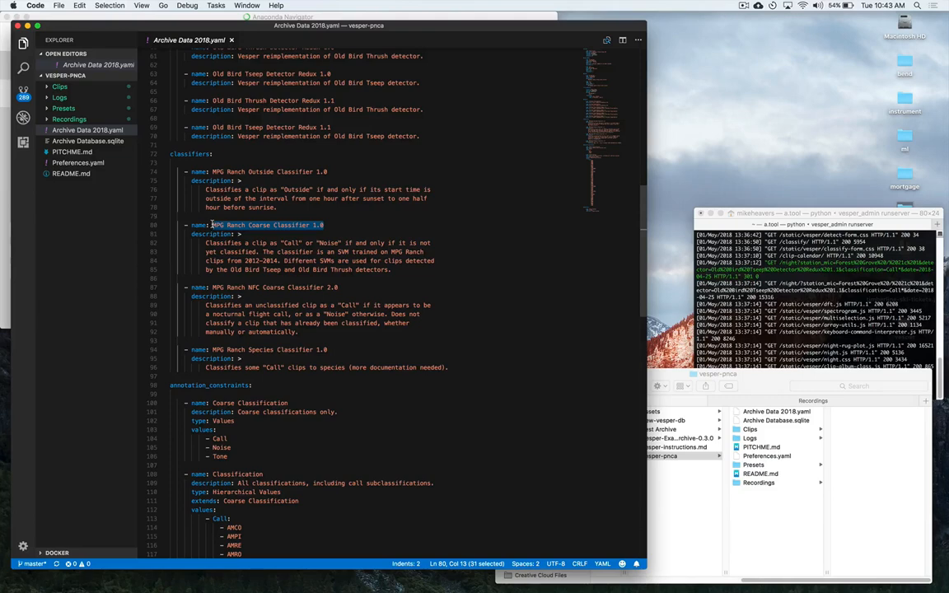
mouse_move(353, 285)
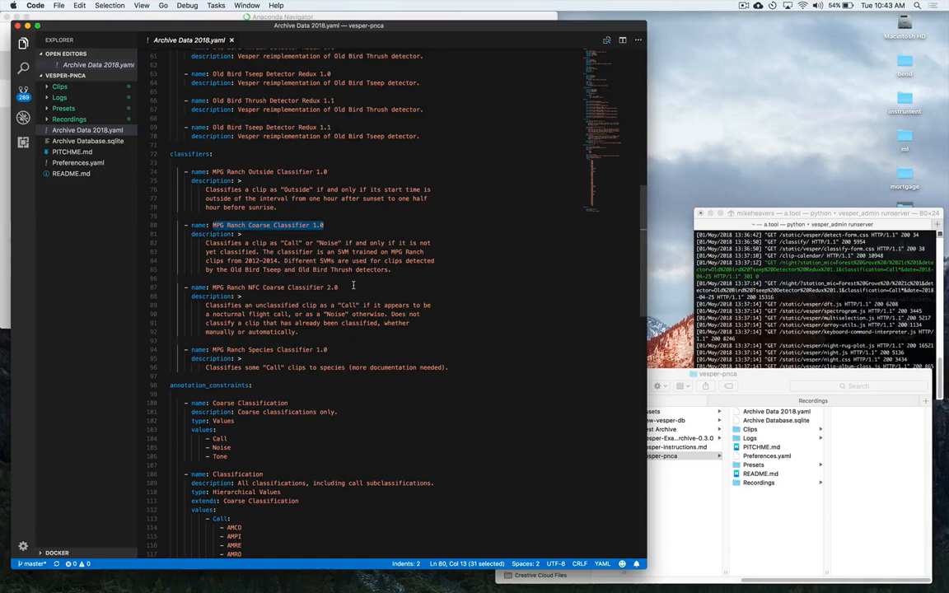
scroll("down", 3)
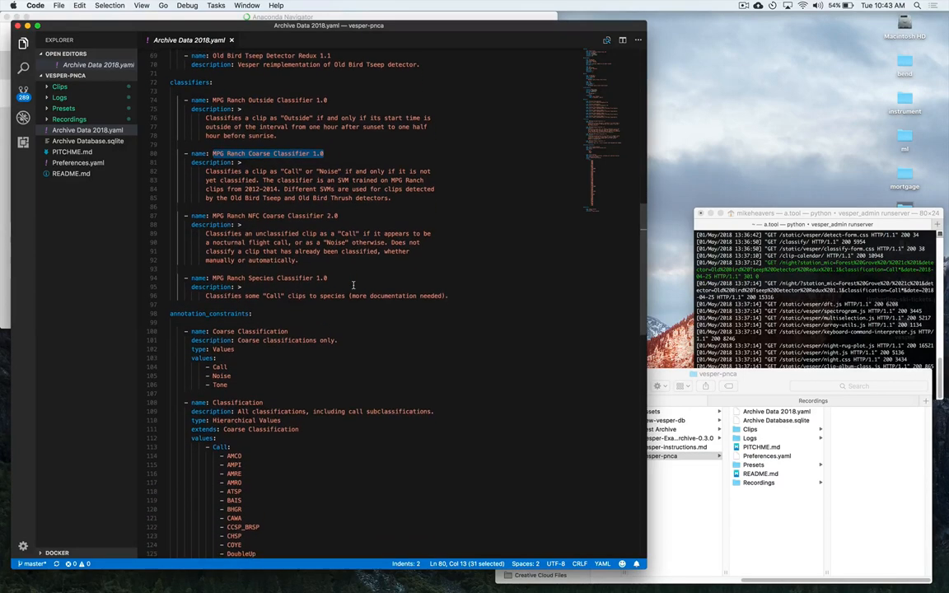
scroll("down", 3)
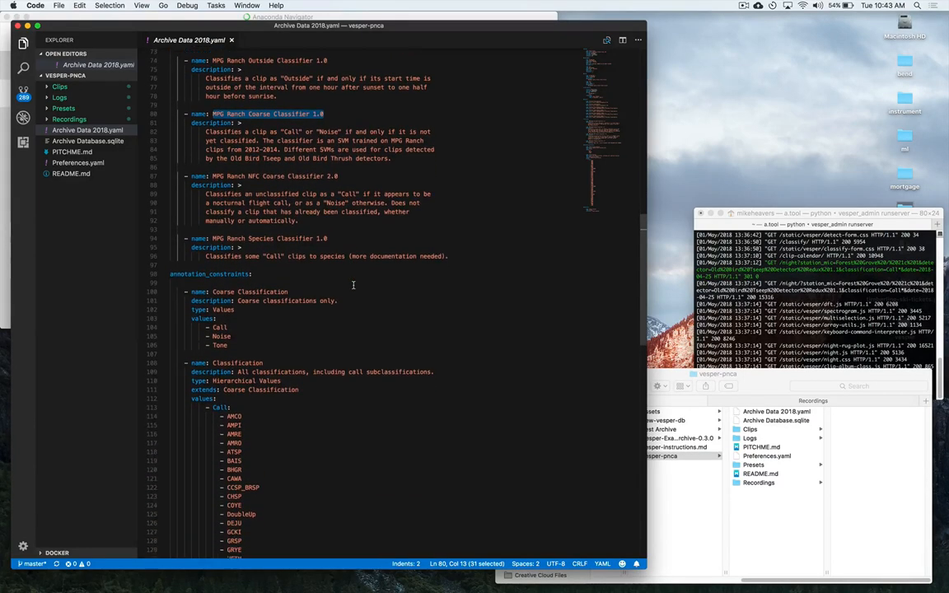
scroll("down", 3)
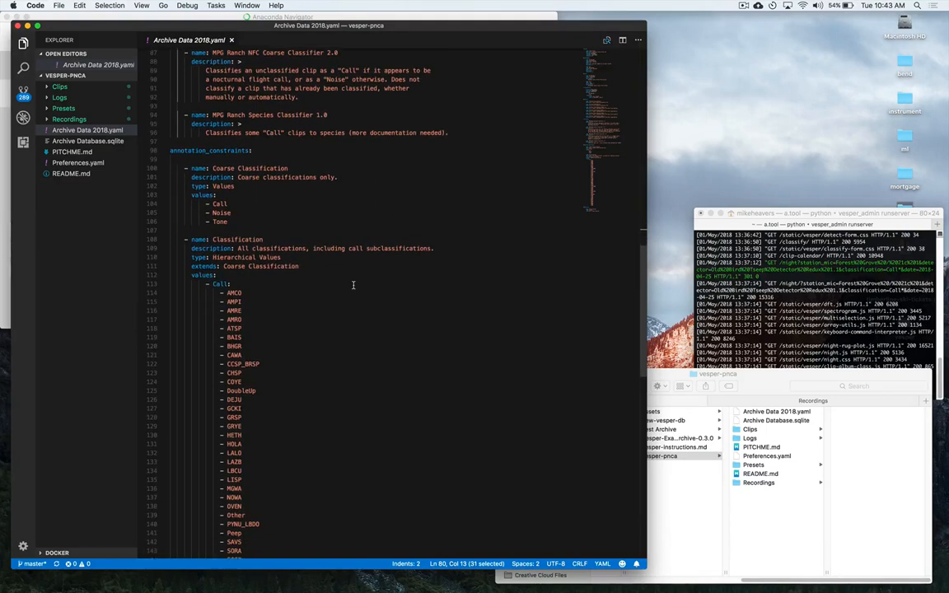
scroll("down", 3)
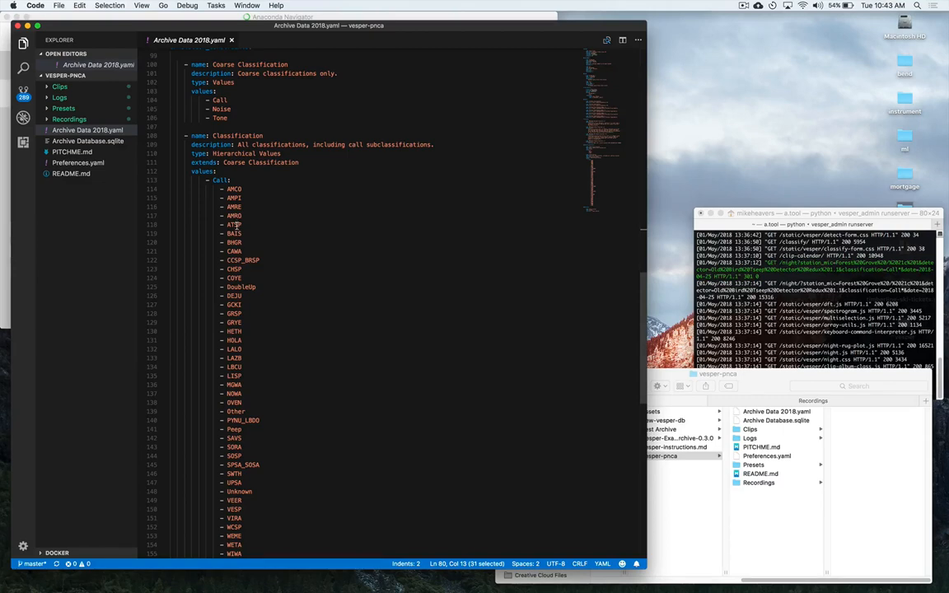
scroll("down", 3)
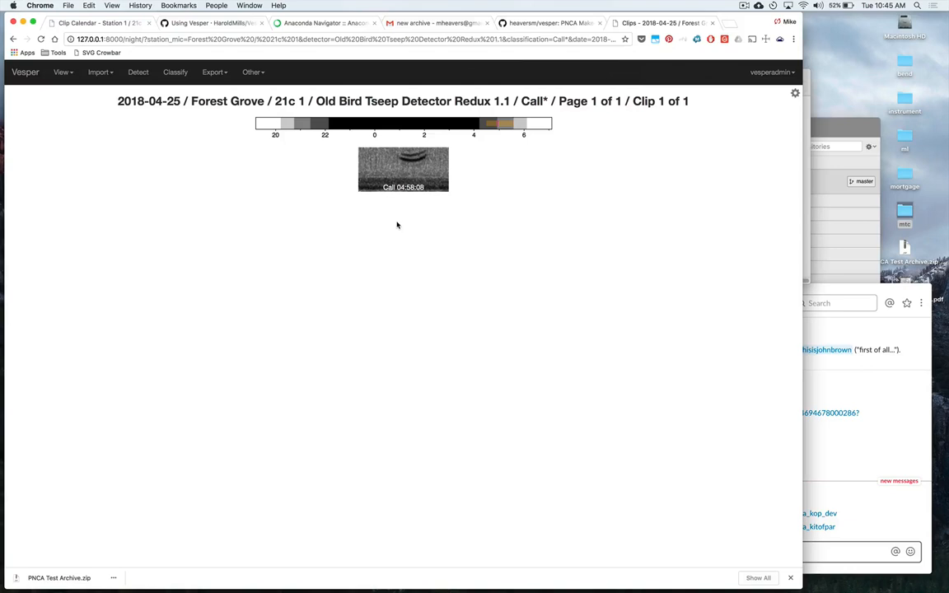
mouse_move(257, 223)
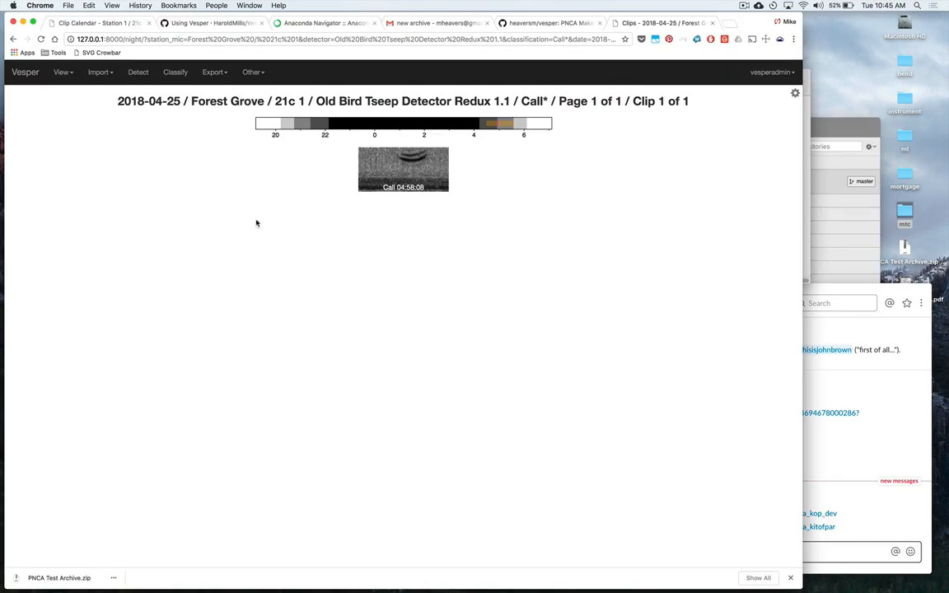
mouse_move(90, 102)
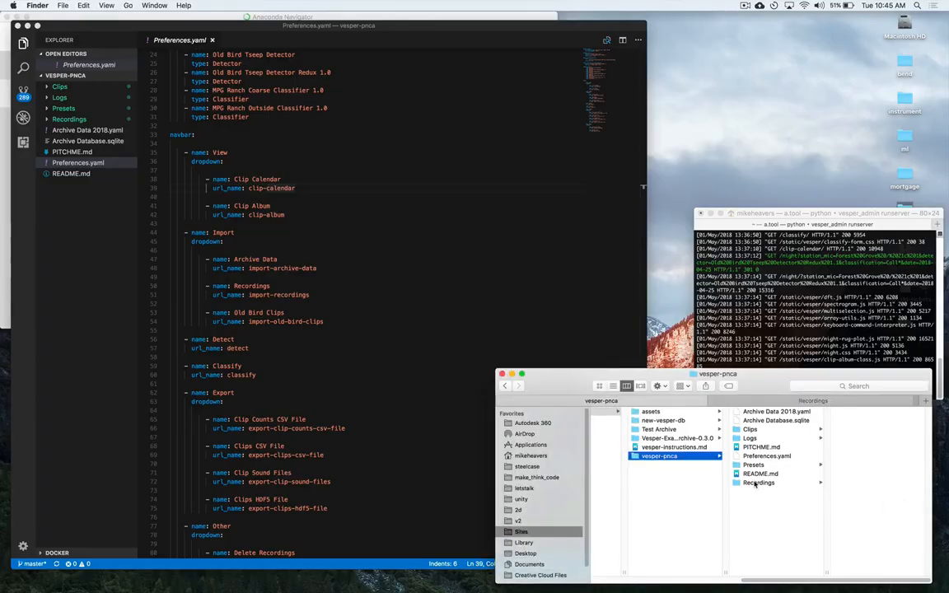
Step: Bring up Vesper's Import Recordings page with its empty paths box
left_click(758, 482)
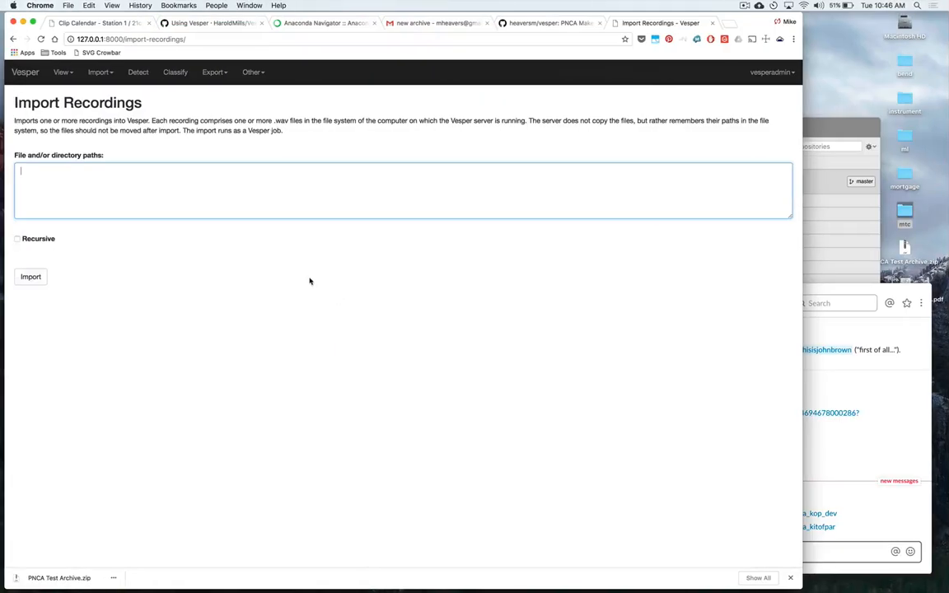
Step: Import the 'Recordings' folder, adding 13 Forest Grove recordings, and check the job log
type("Recordings")
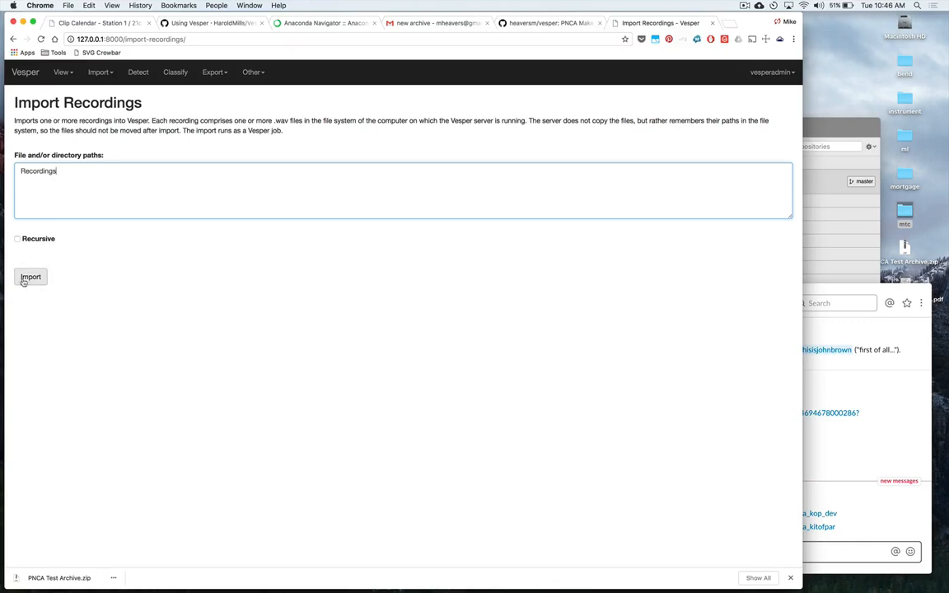
left_click(31, 277)
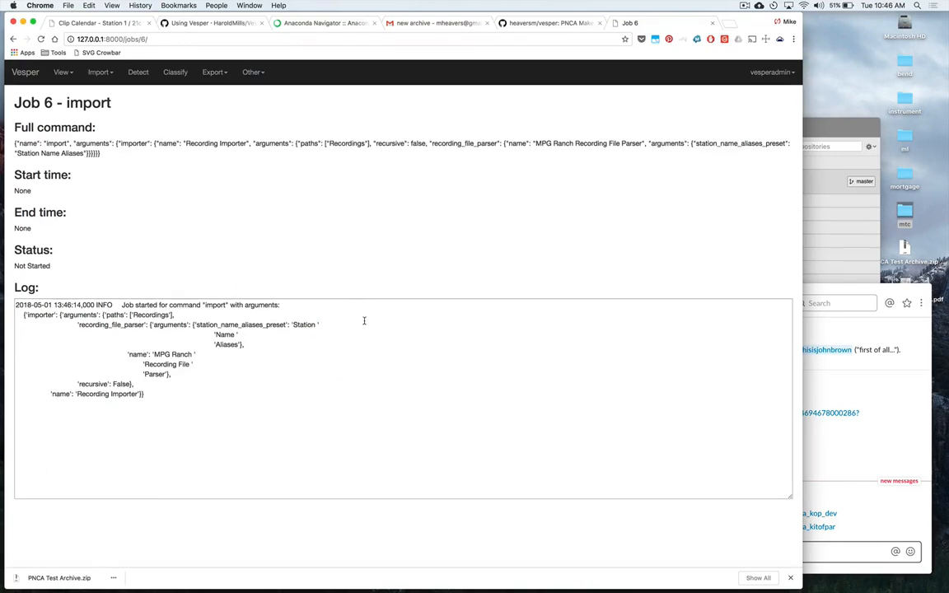
mouse_move(227, 123)
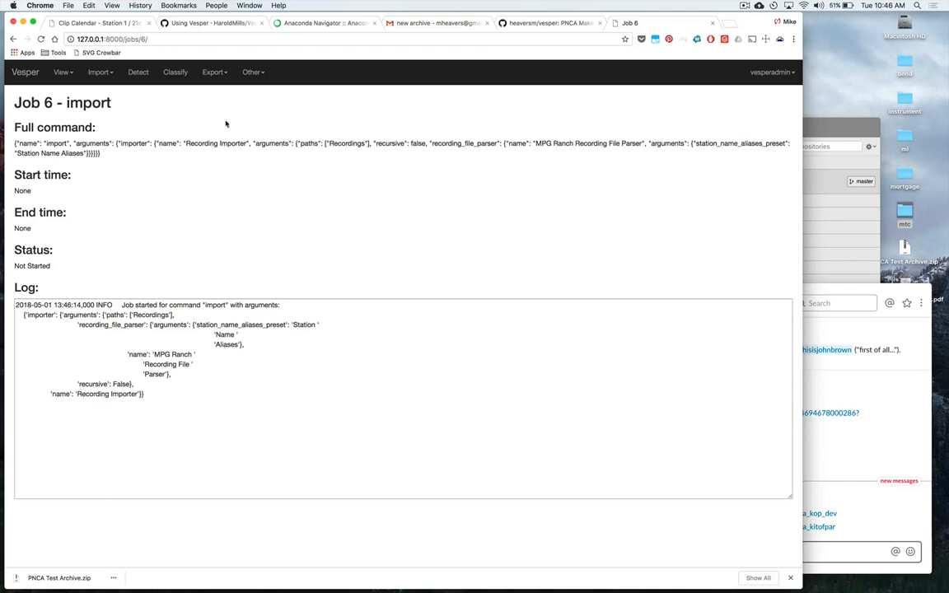
mouse_move(294, 195)
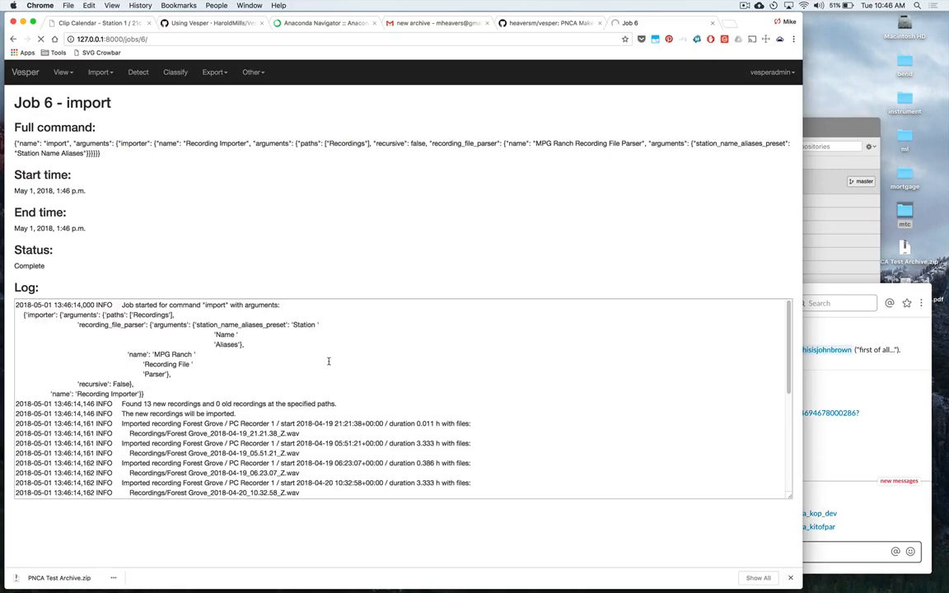
scroll("down", 3)
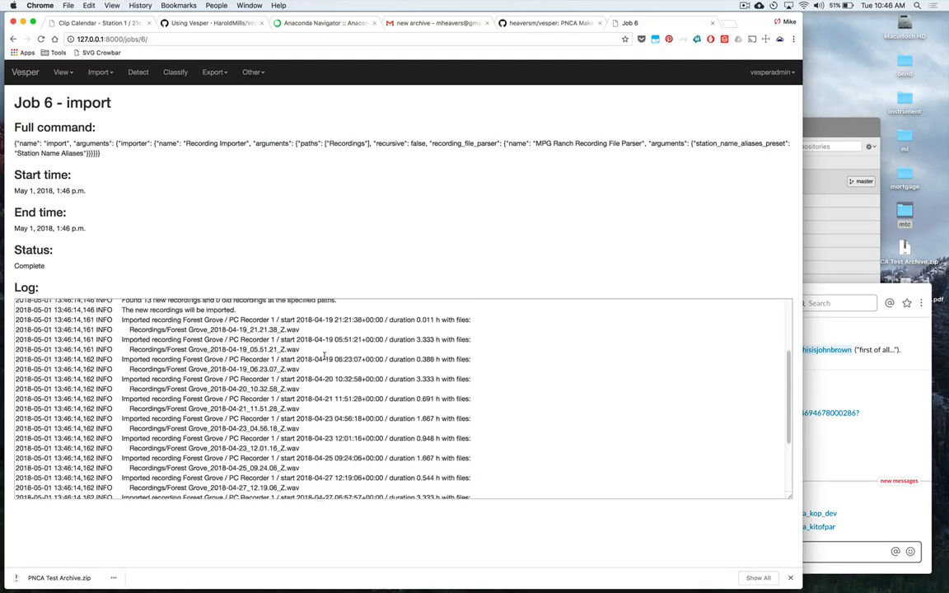
scroll("down", 3)
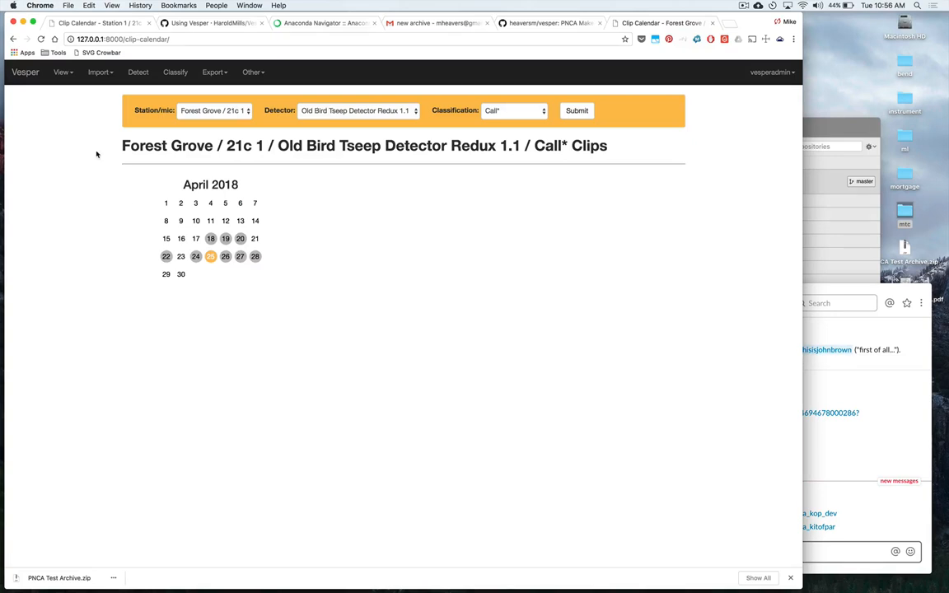
Step: Return to the Detect page listing the Thrush and Tseep detectors and Forest Grove
left_click(61, 72)
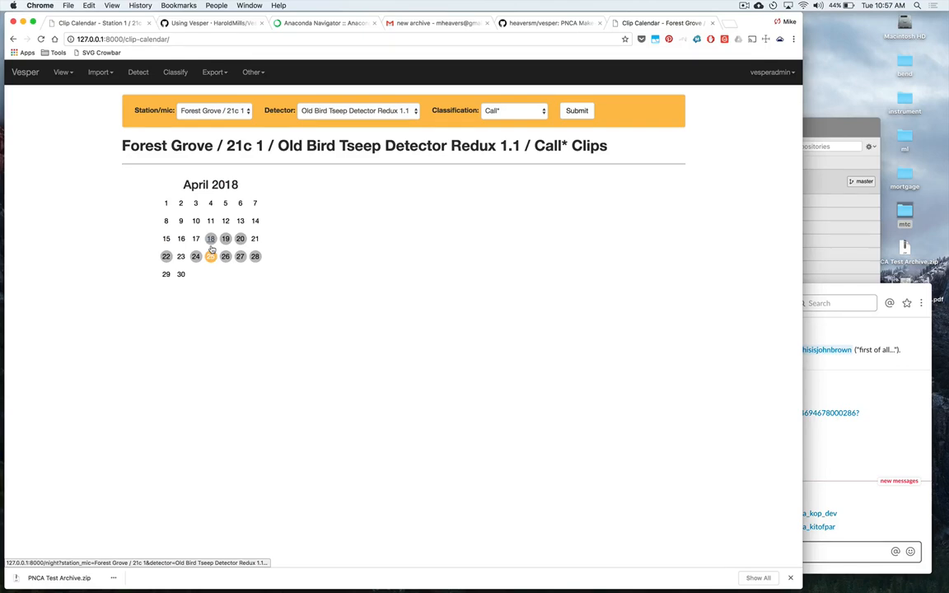
left_click(210, 238)
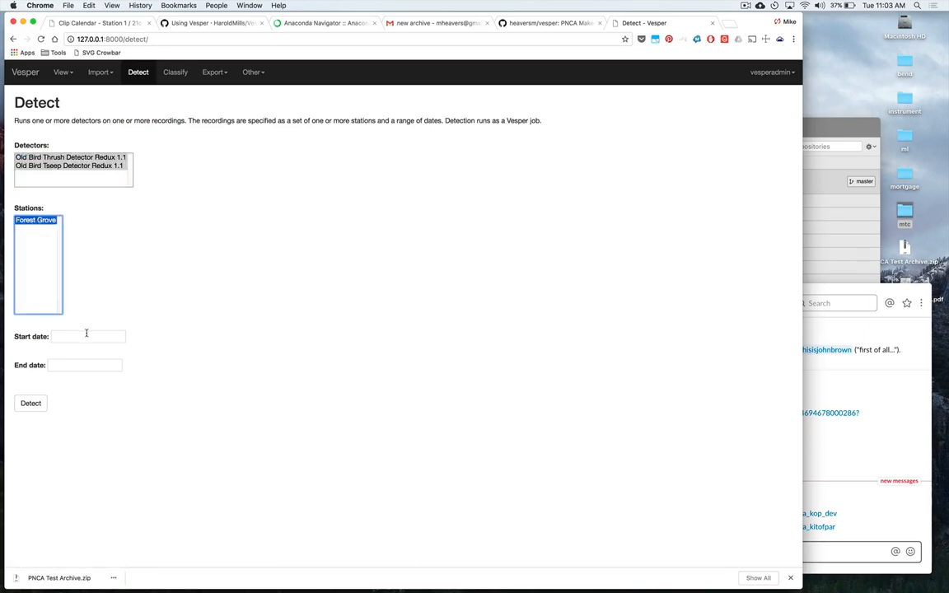
Step: Queue a detect job running Thrush and Tseep detectors on Forest Grove for 2018-04-22
type("9")
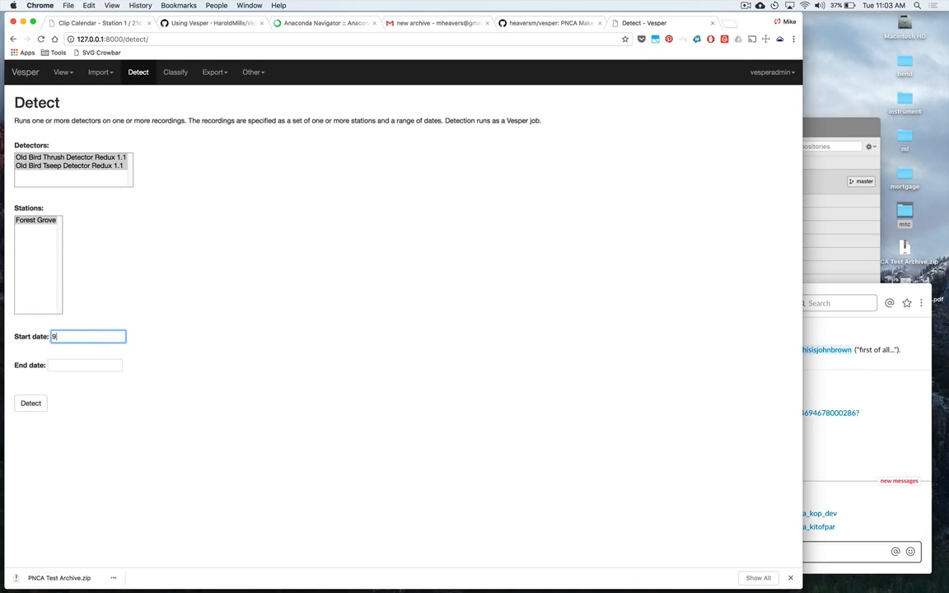
type("2018-04-22")
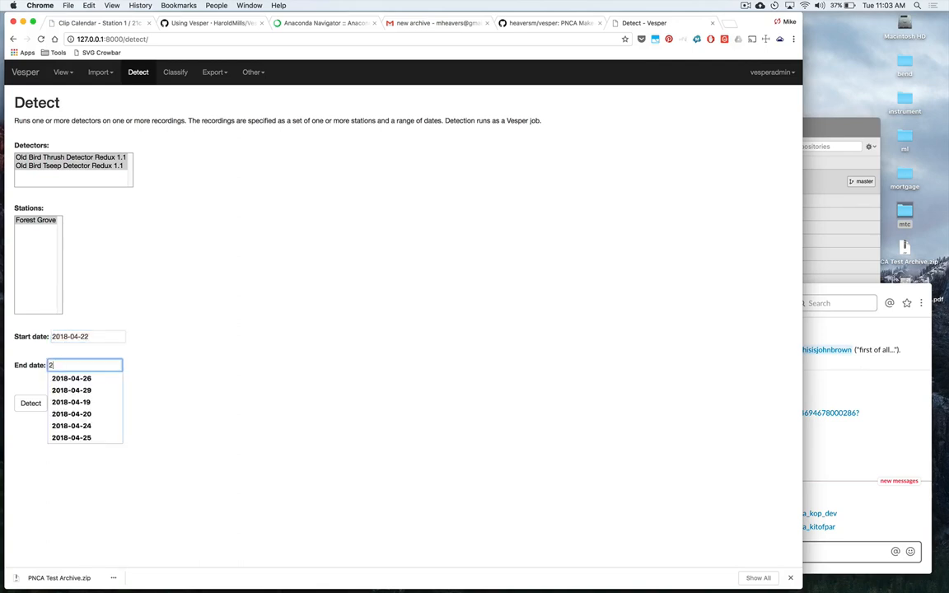
type("018-04-22")
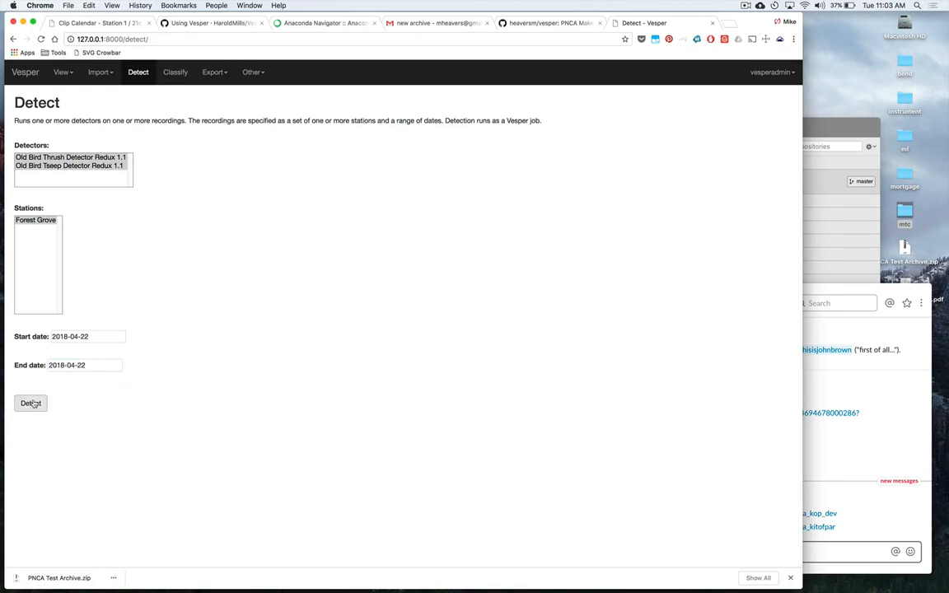
left_click(31, 403)
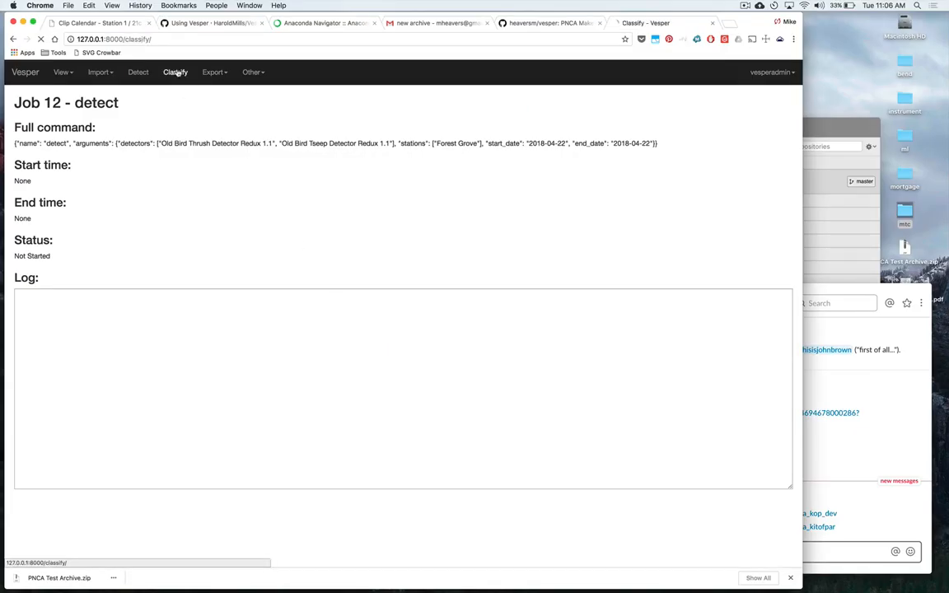
Step: Queue a classify job for Forest Grove clips with start and end date 2018-04-22
left_click(174, 71)
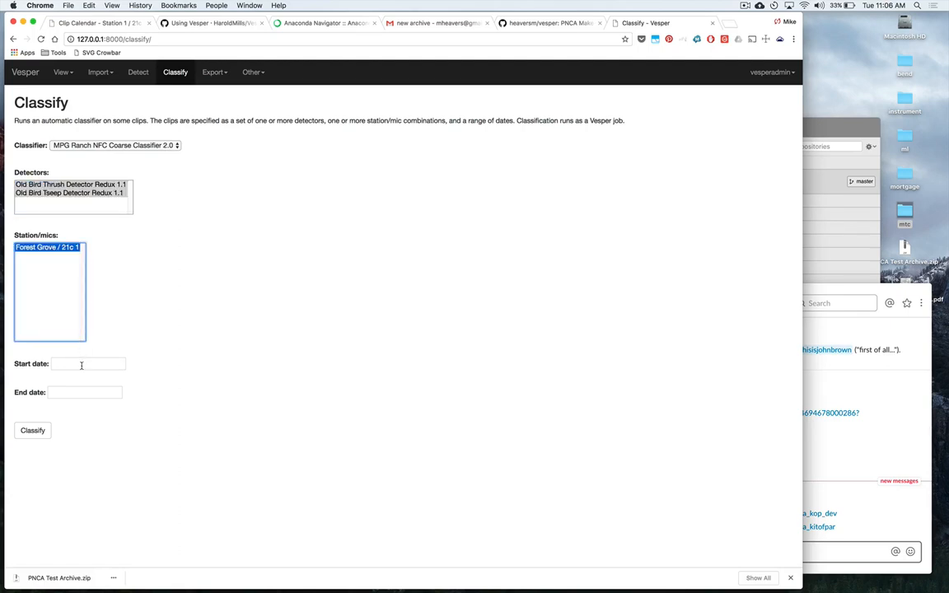
type("20")
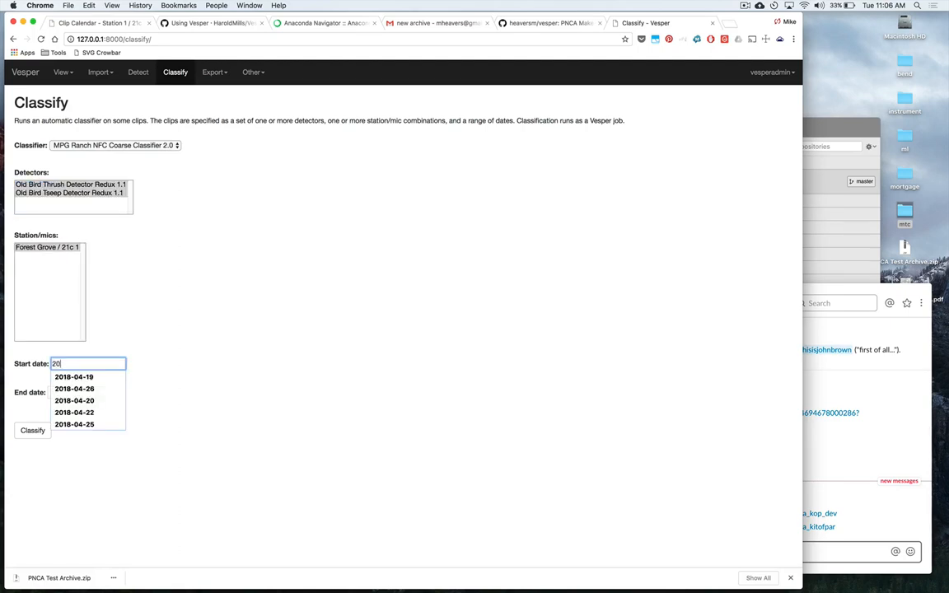
left_click(74, 412)
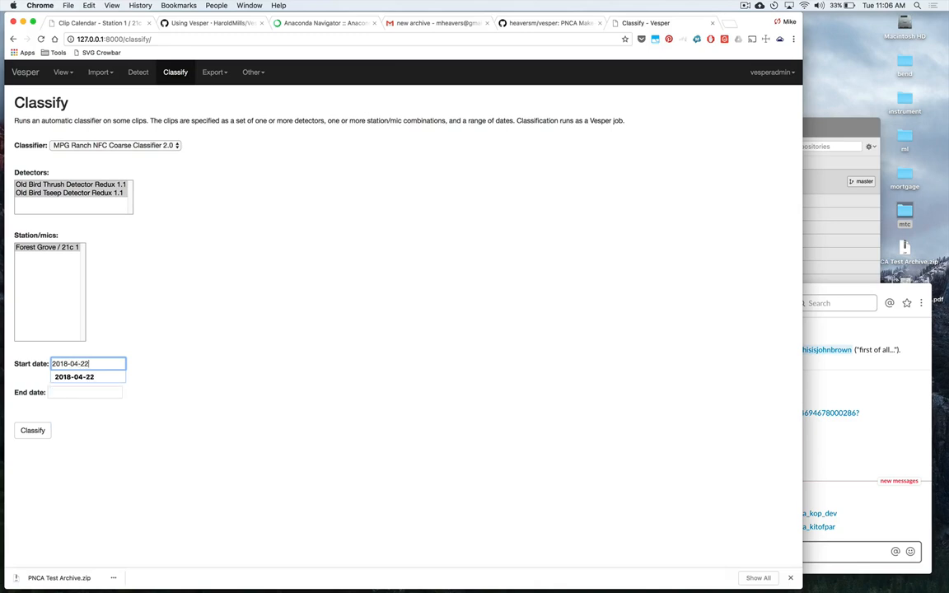
type("2018")
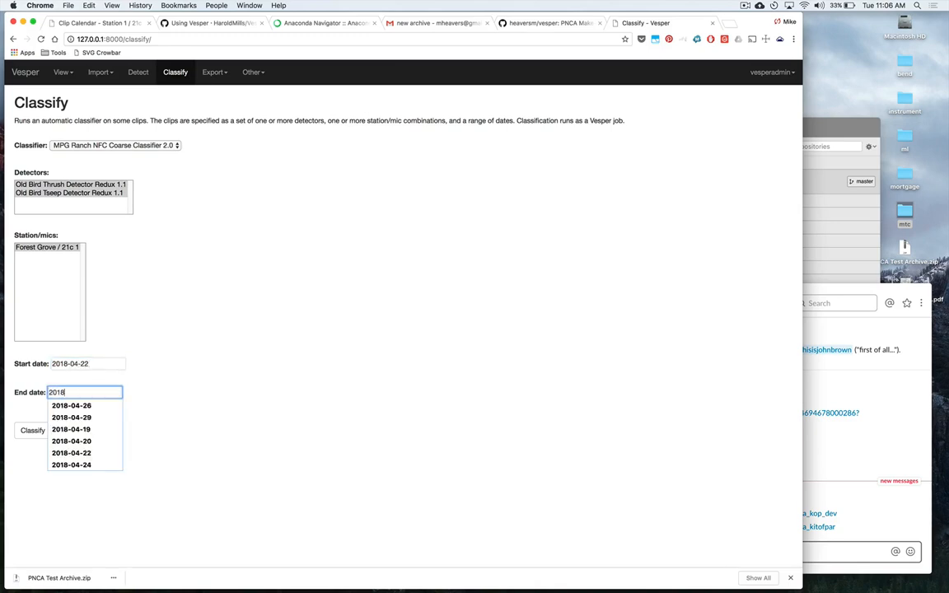
left_click(71, 452)
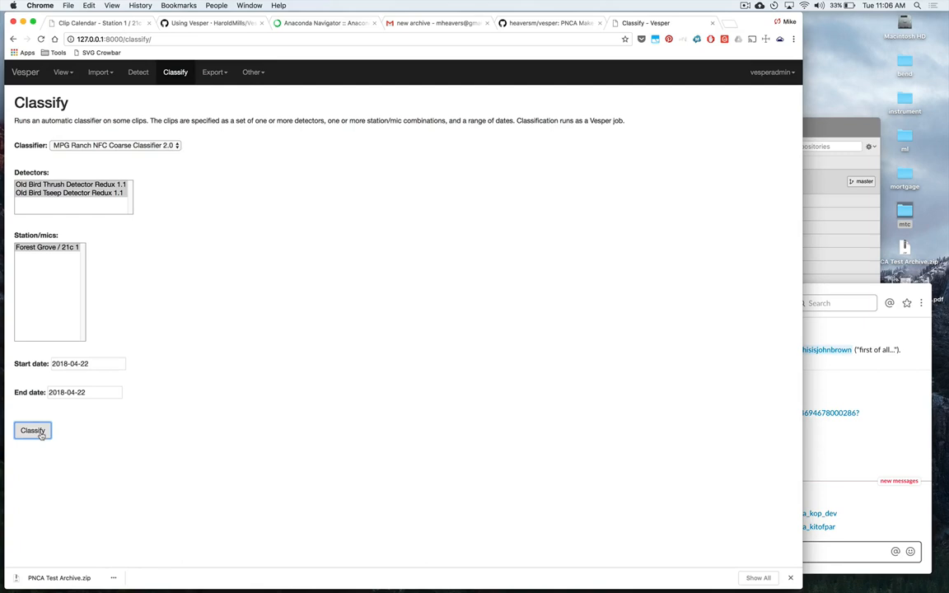
left_click(32, 430)
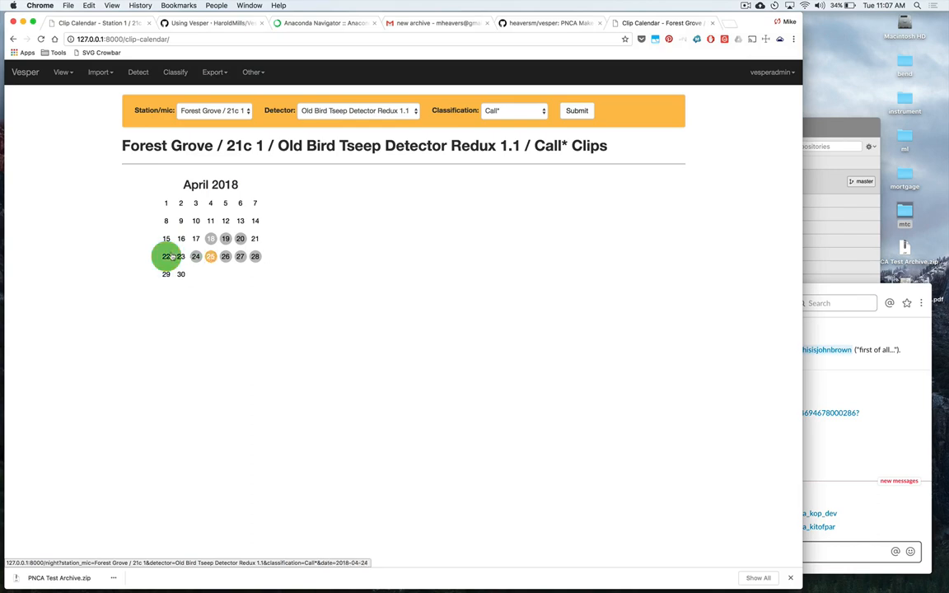
Step: Open the April 22, 2018 Tseep Call* clip album of 286 clips
left_click(166, 256)
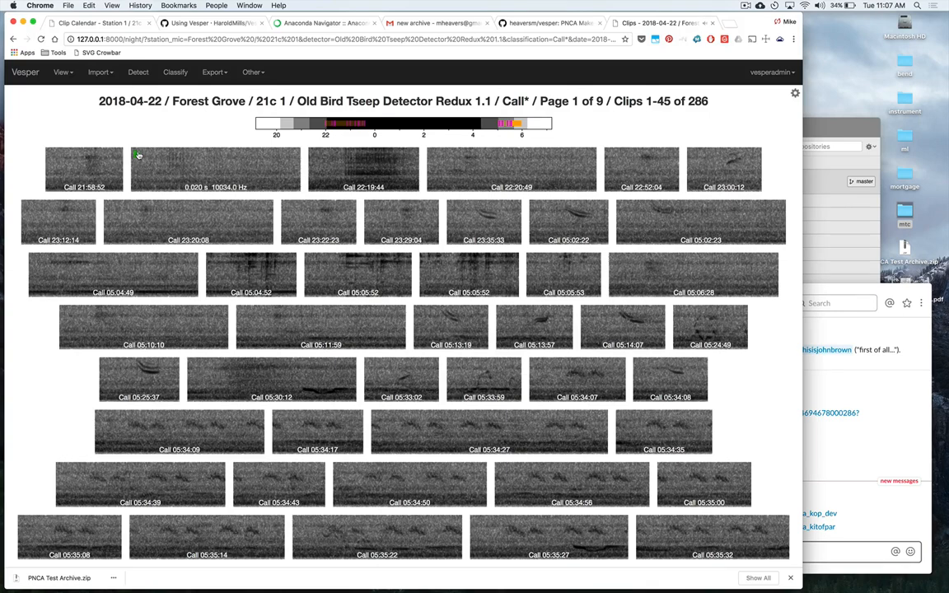
Step: Review April 22 clips, including 22:20:49 and 23:35:33, relabeling the 22:13:57 clip as Noise
left_click(215, 169)
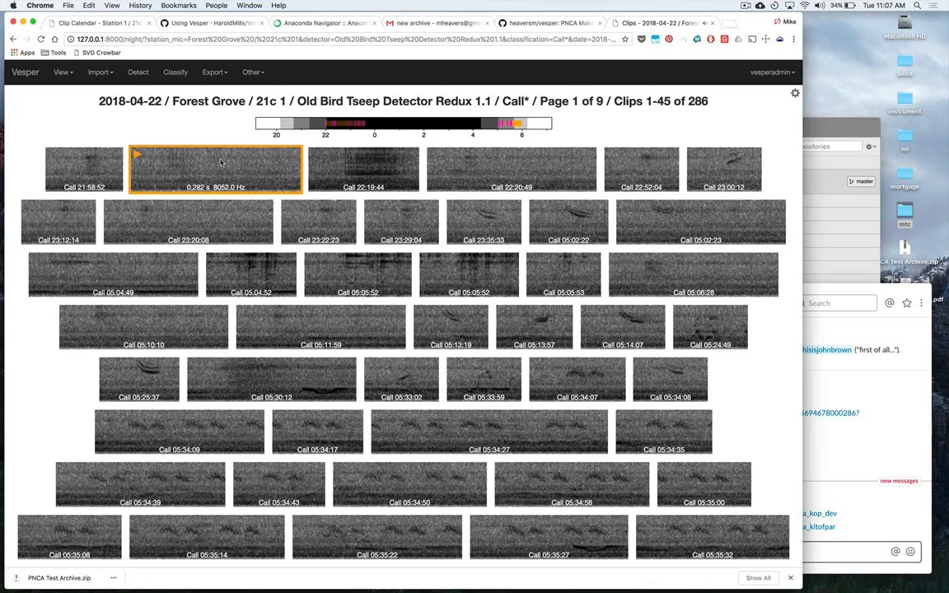
left_click(364, 169)
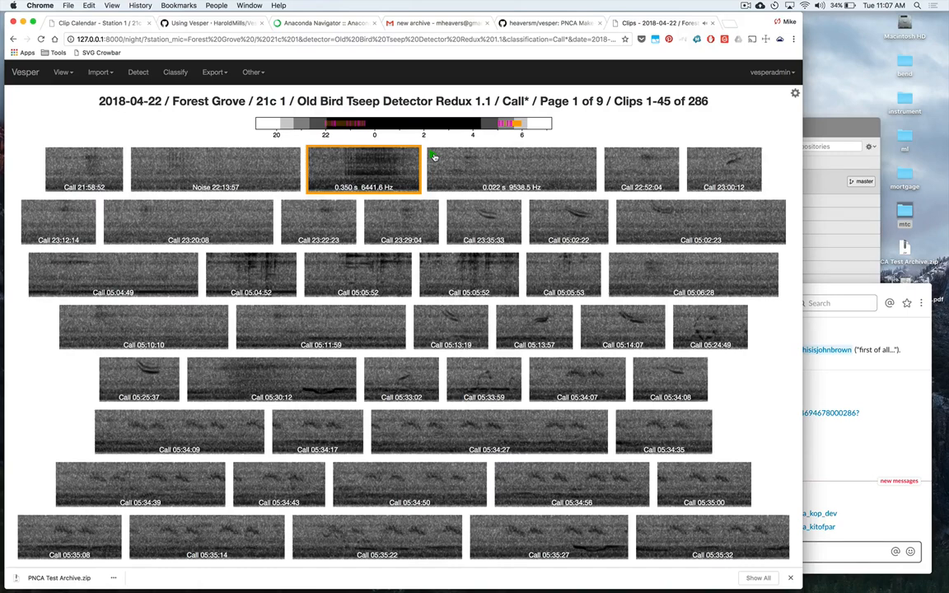
left_click(511, 169)
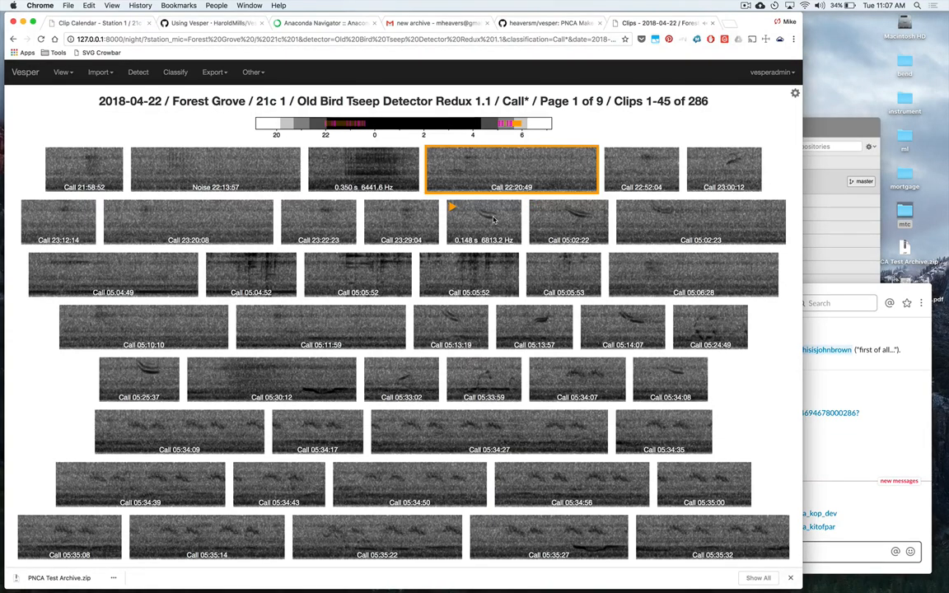
left_click(483, 221)
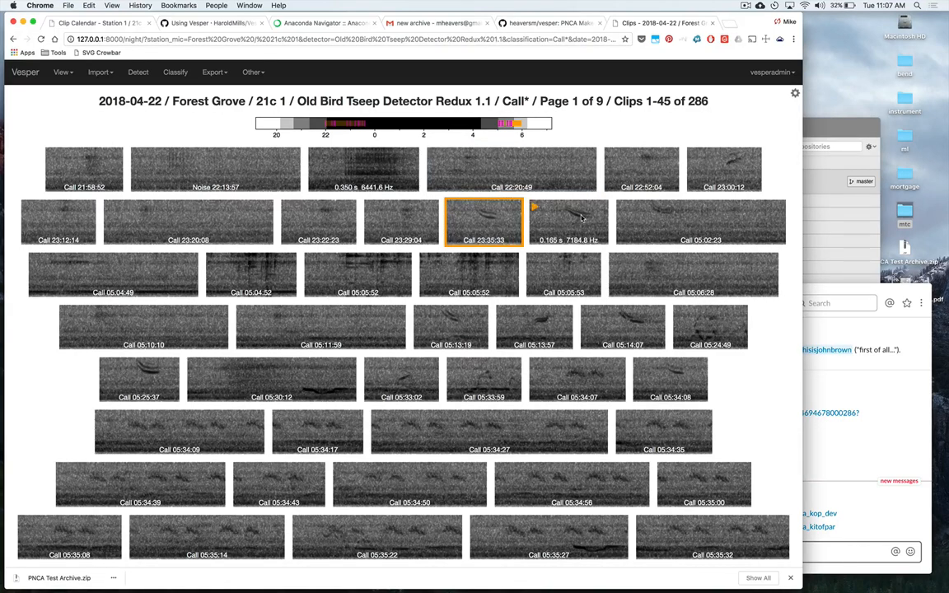